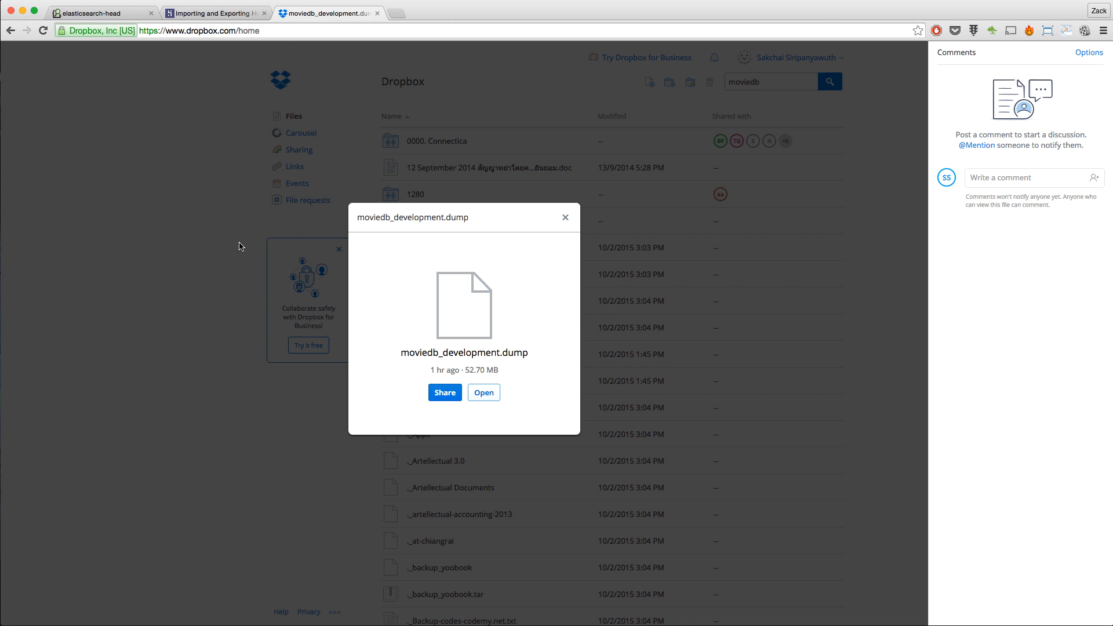
{"action": "mouse_move", "coordinate": [377, 221]}
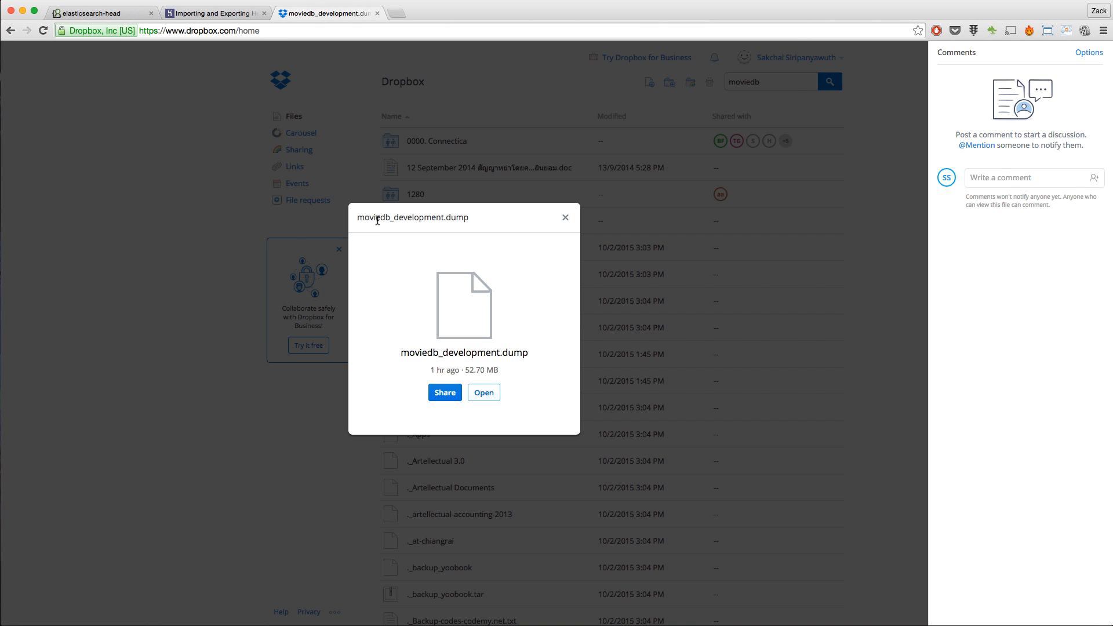
{"action": "mouse_move", "coordinate": [446, 219]}
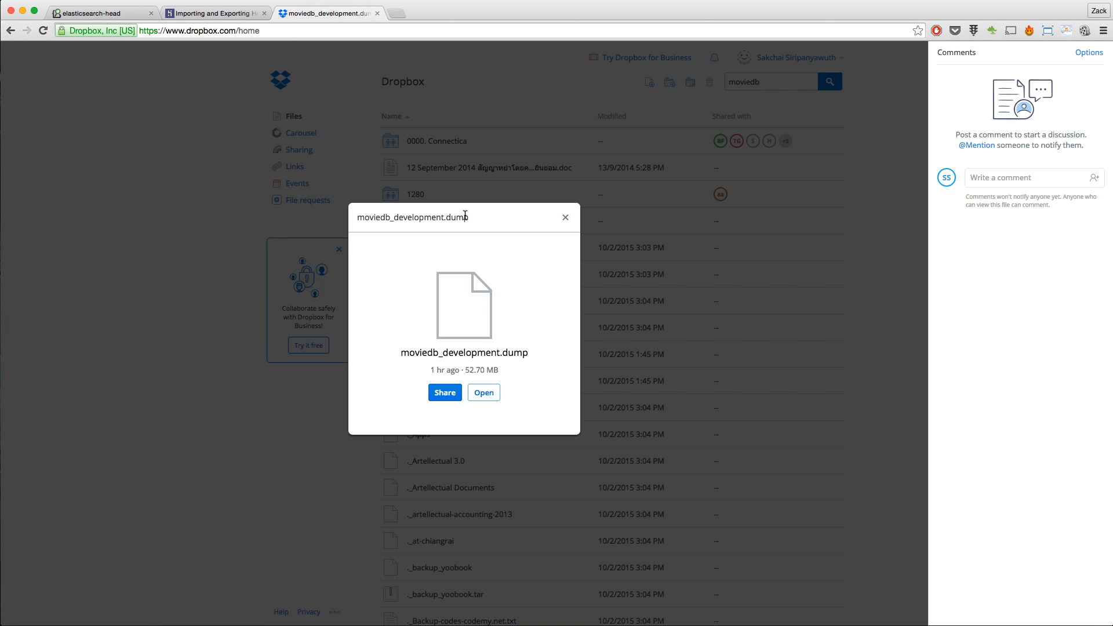
{"action": "mouse_move", "coordinate": [269, 84]}
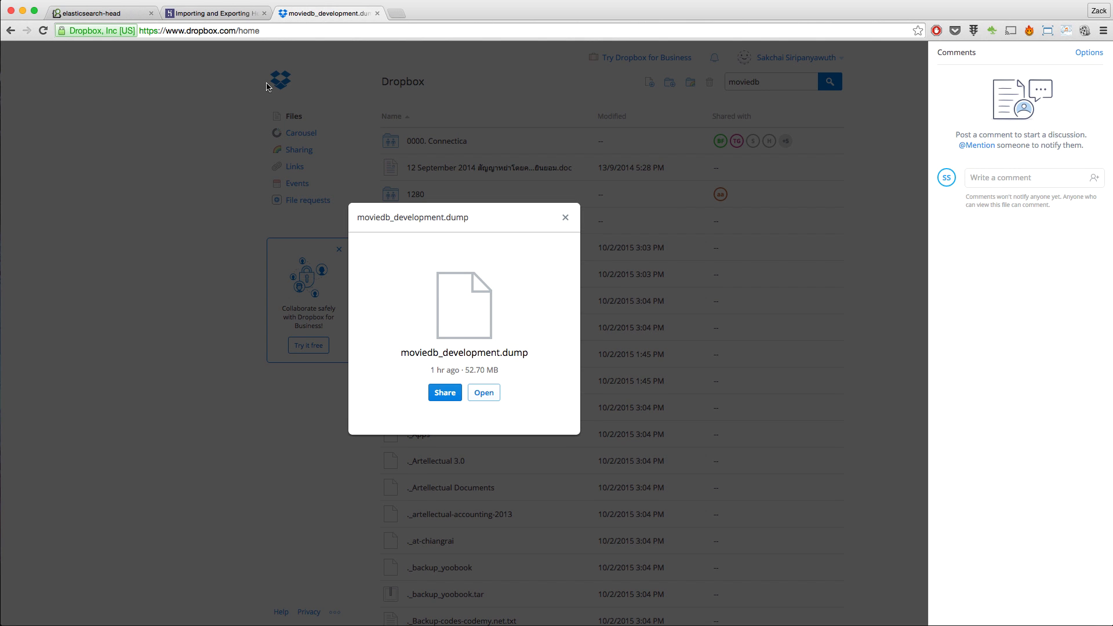
Step: In psql, create the moviedb_screencast database, then quit back to the shell
{"action": "left_click", "coordinate": [213, 12]}
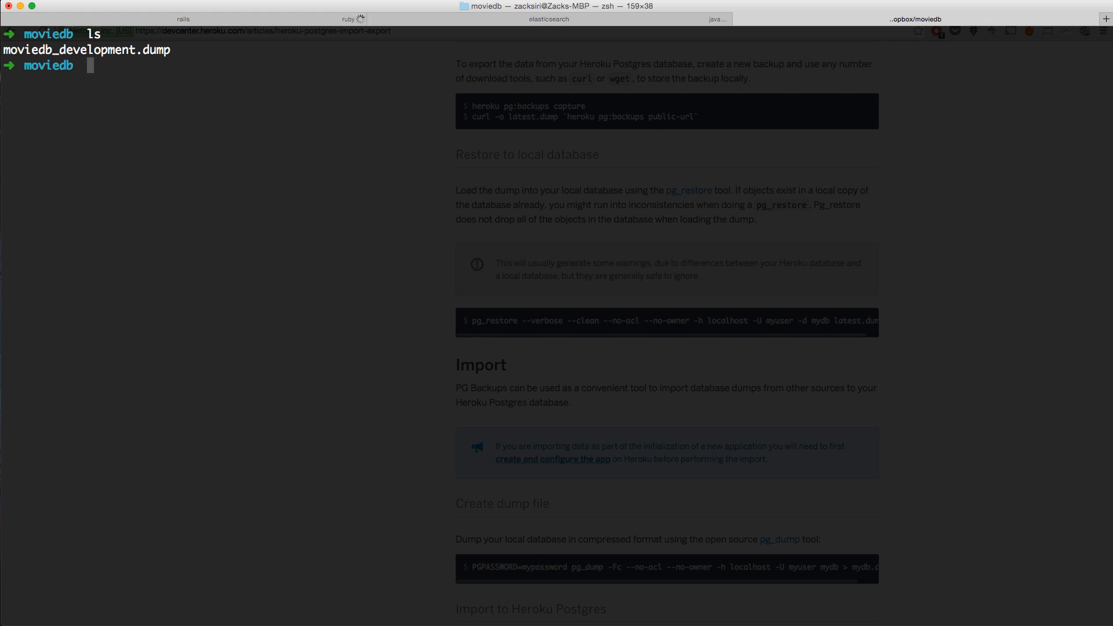
{"action": "type", "text": "psql"}
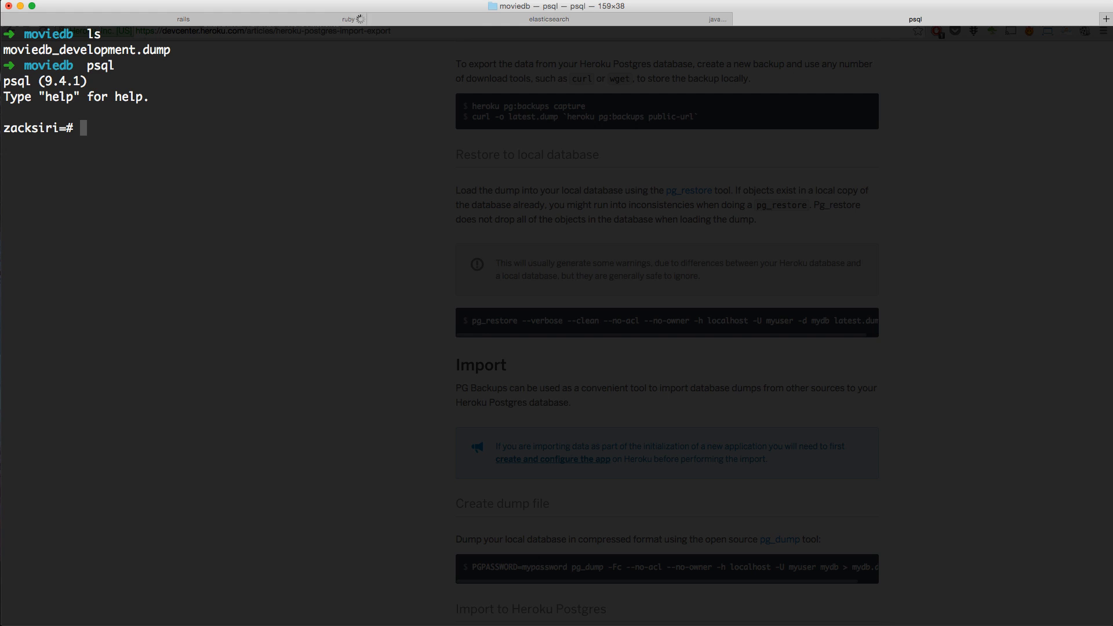
{"action": "type", "text": "create database"}
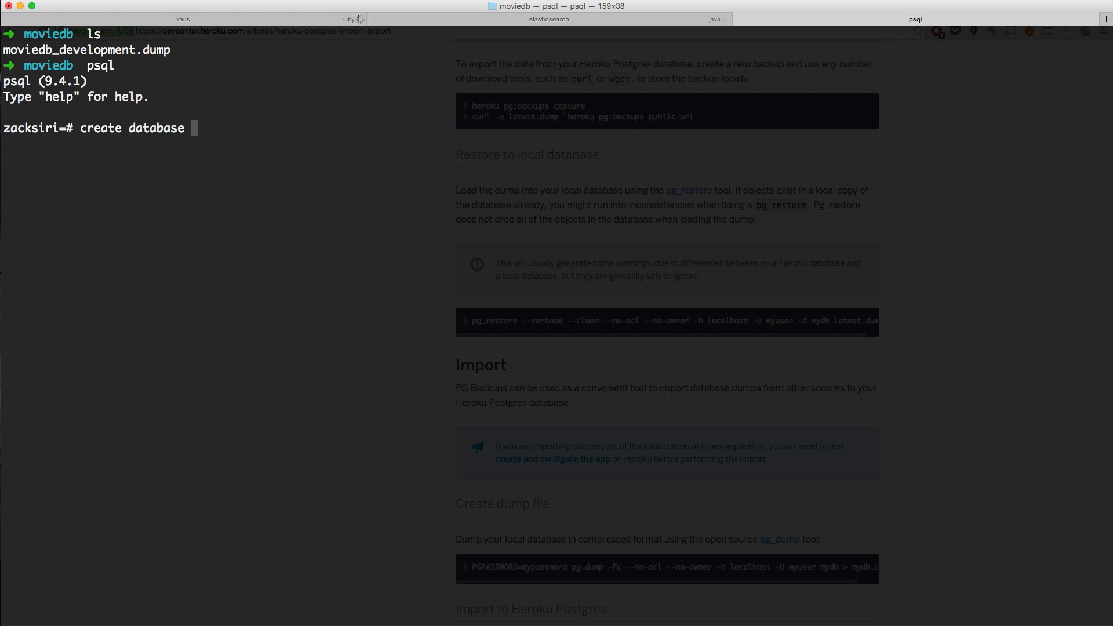
{"action": "type", "text": "moviedb_screencas"}
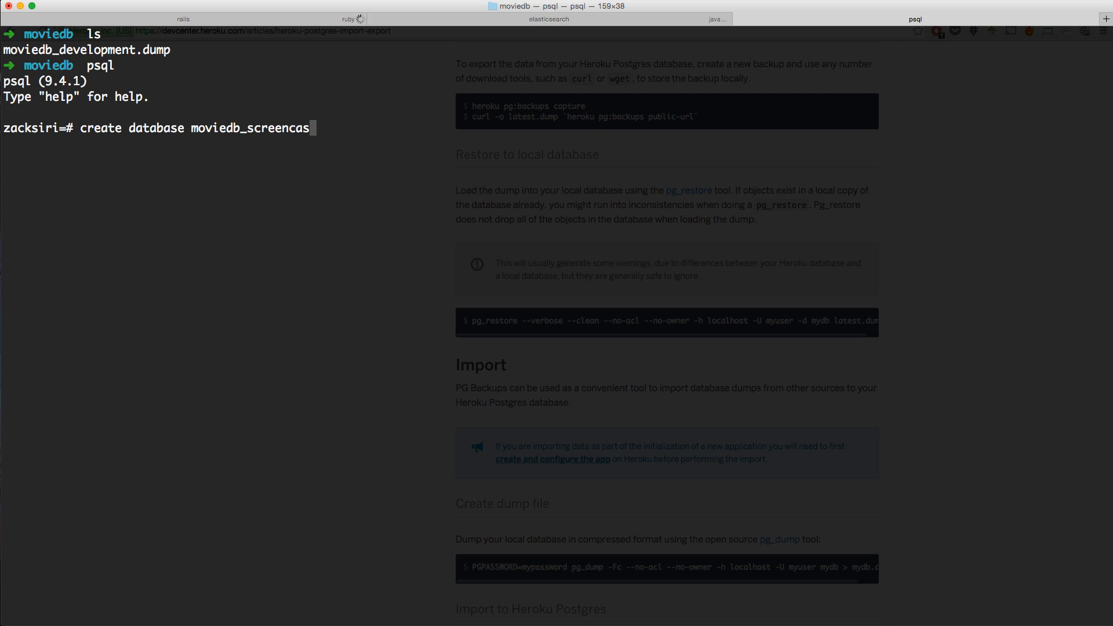
{"action": "type", "text": ";"}
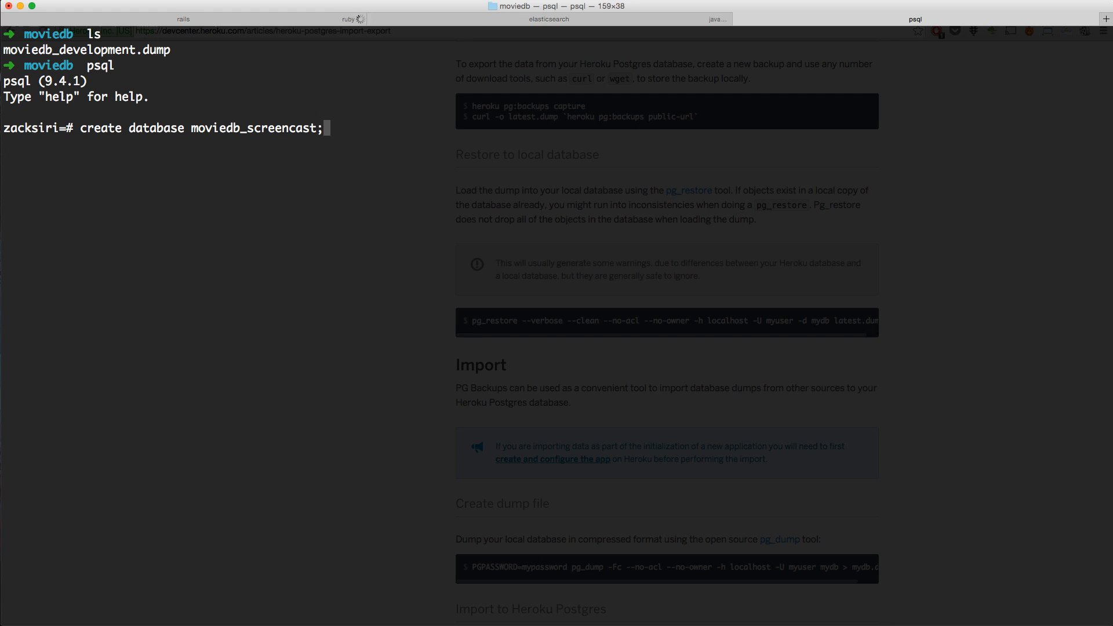
{"action": "key", "text": "Return"}
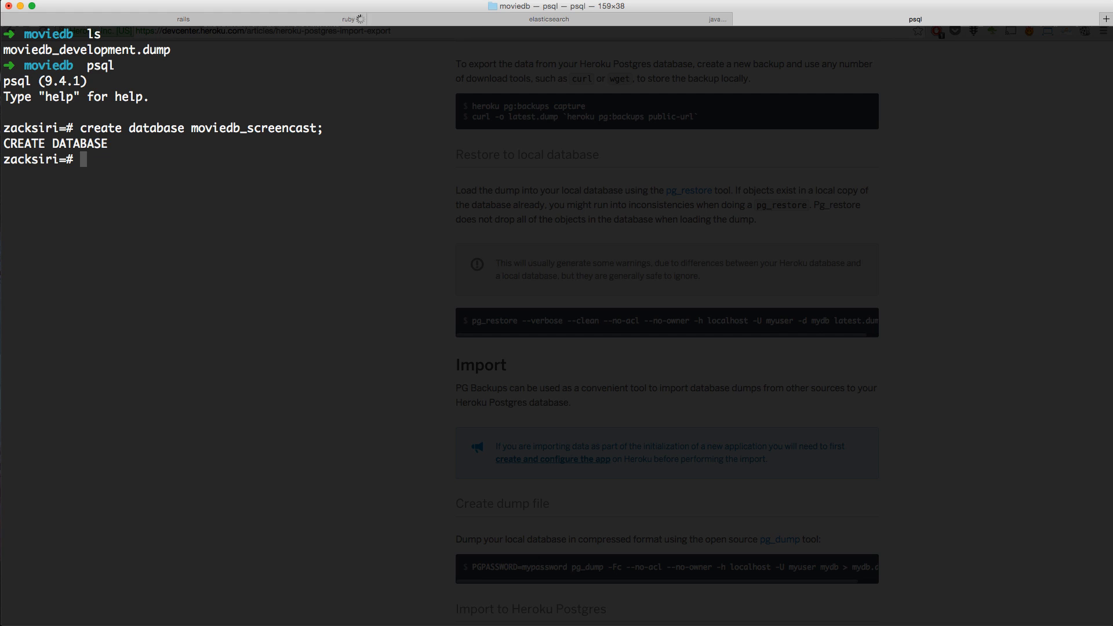
{"action": "type", "text": "\\q"}
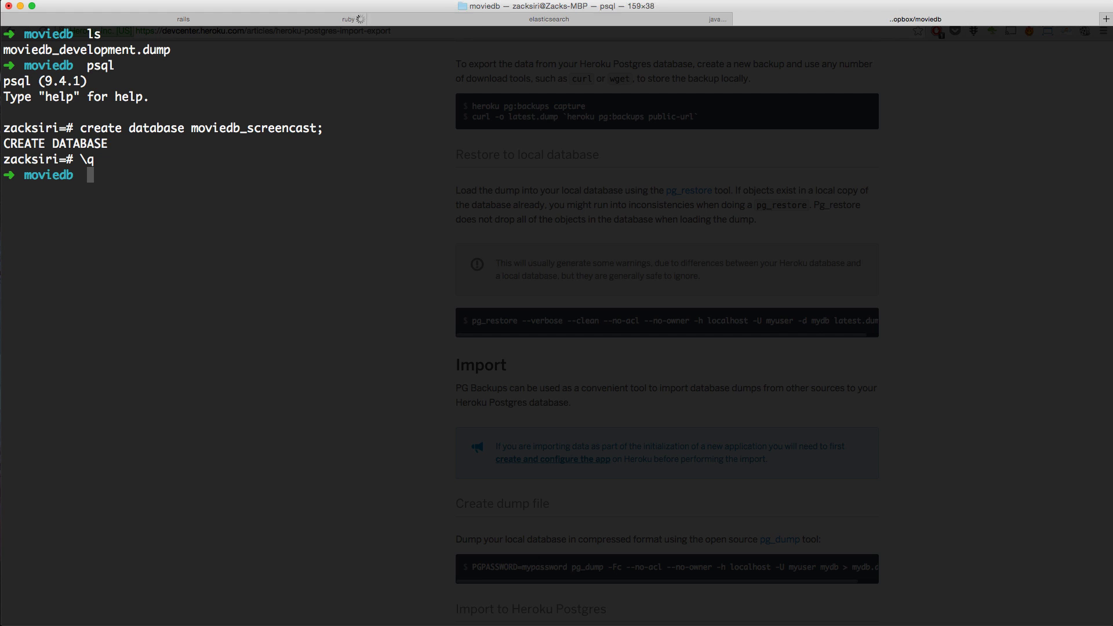
Step: Run pg_restore --verbose on moviedb_development.dump into moviedb_screencast on localhost
{"action": "type", "text": "pg"}
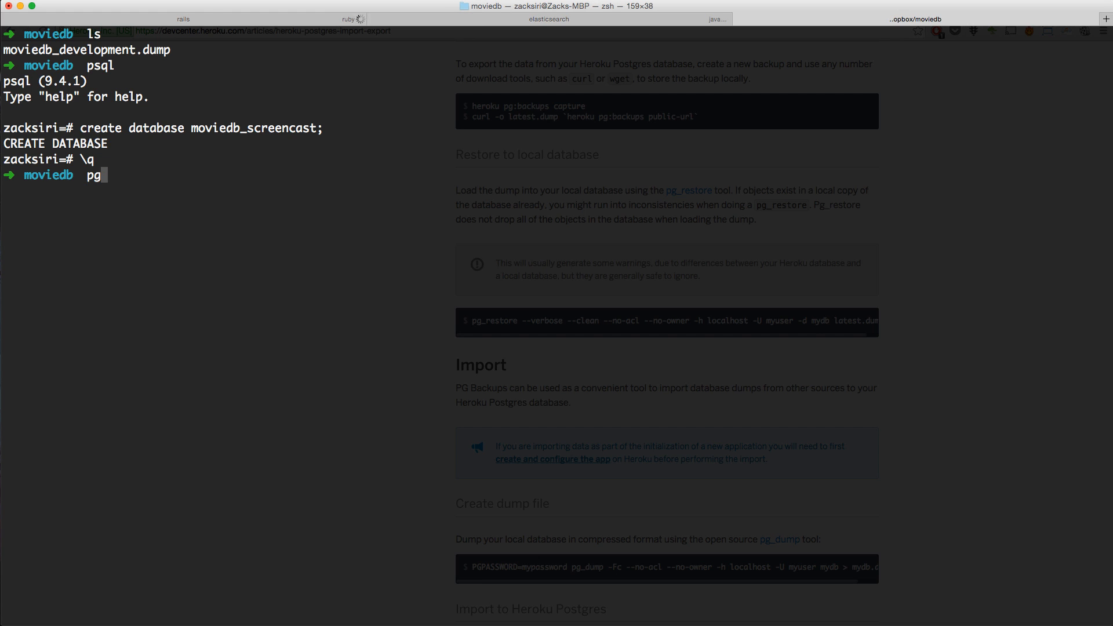
{"action": "type", "text": "_restore"}
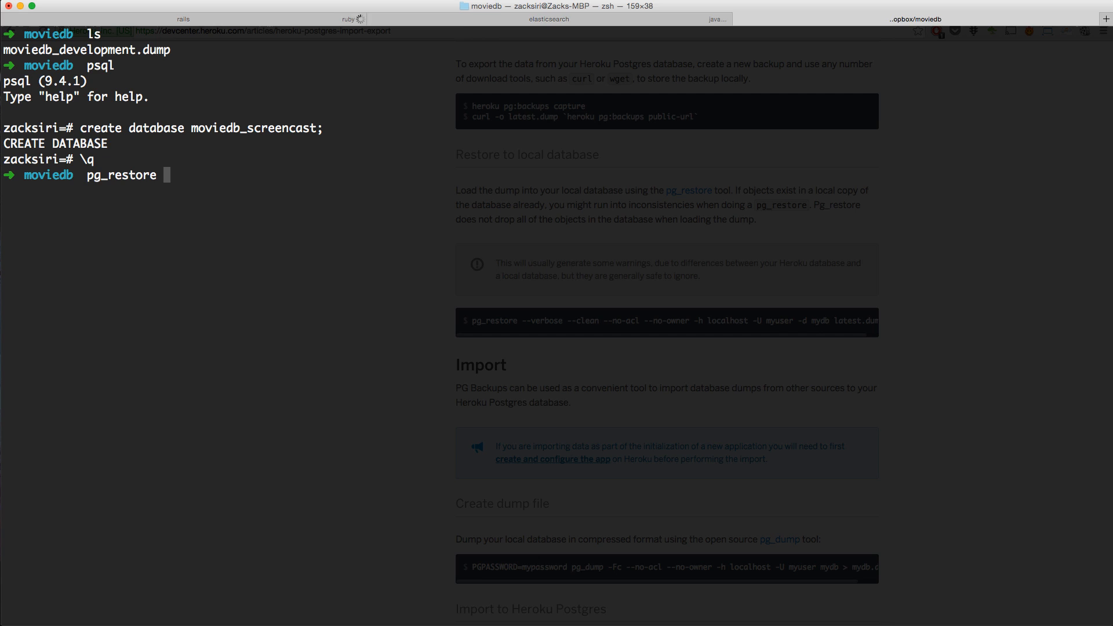
{"action": "type", "text": "--"}
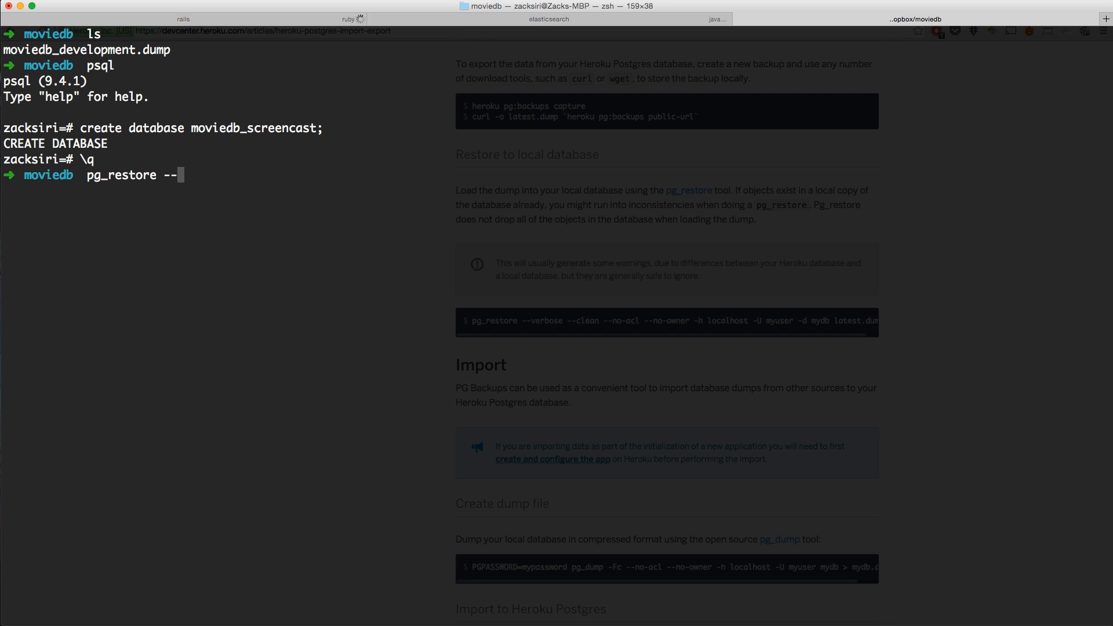
{"action": "type", "text": "verbose --clean --no-acl --no-owner"}
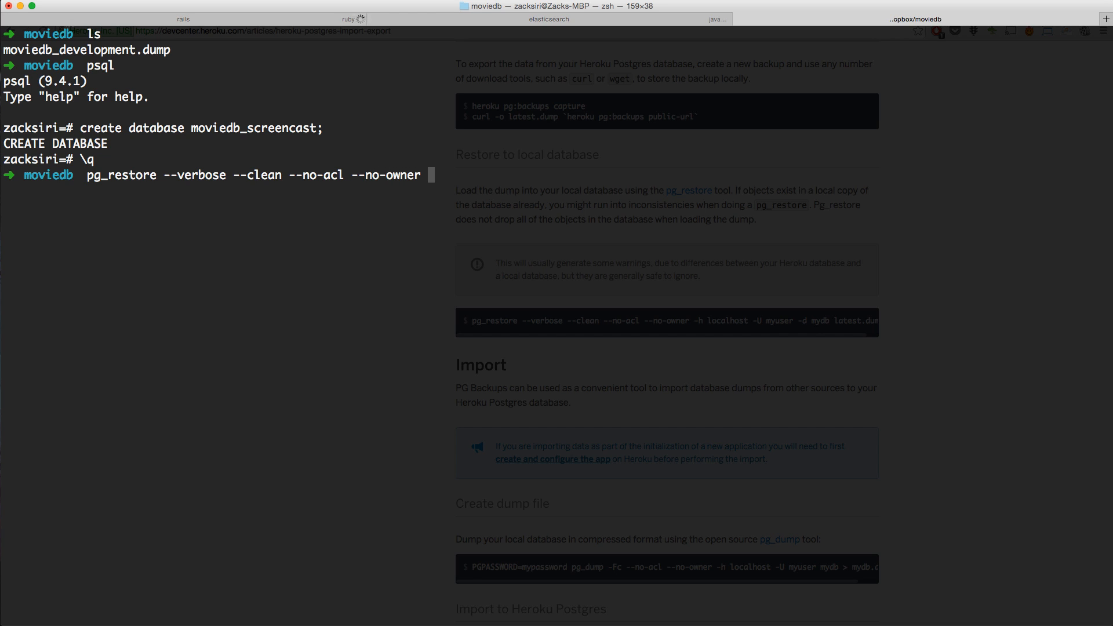
{"action": "type", "text": "-h localhost -U zacksiri"}
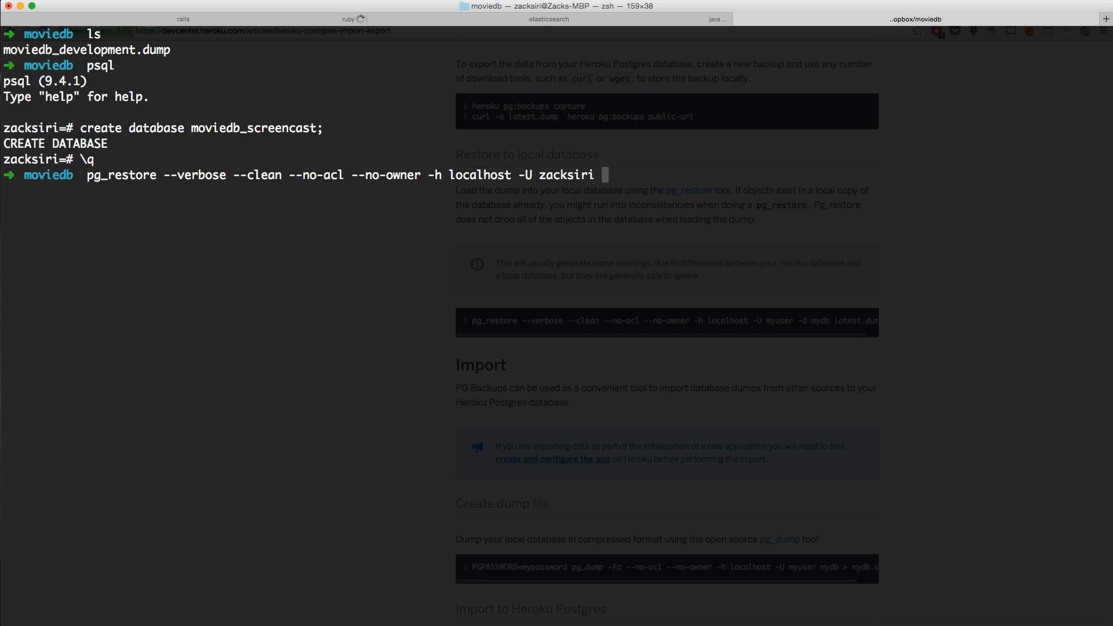
{"action": "type", "text": "-d"}
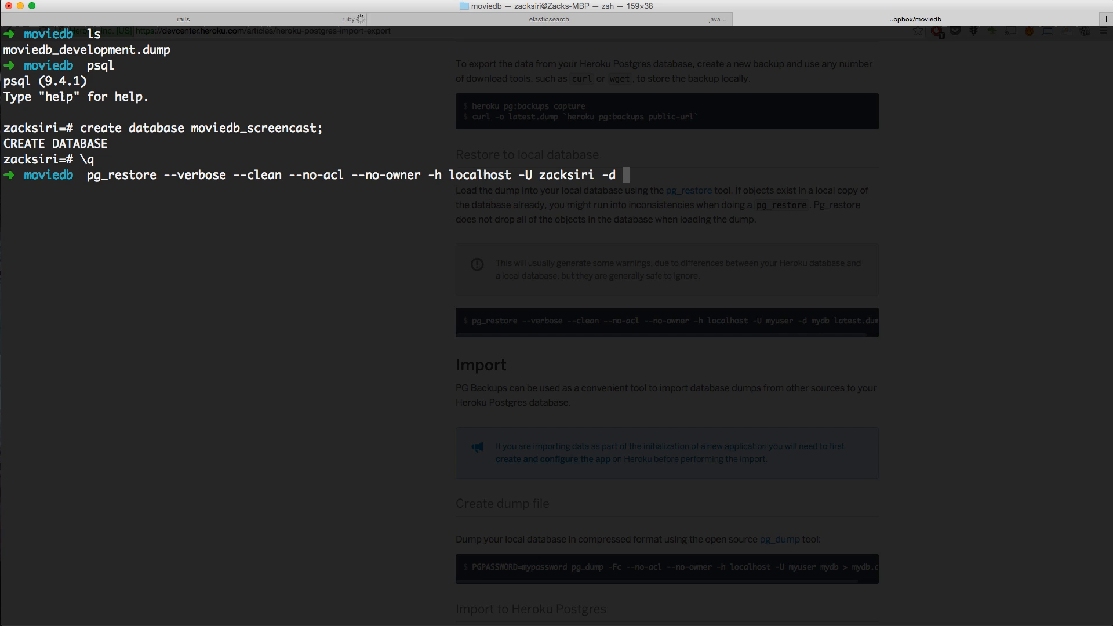
{"action": "type", "text": "moviedb_sc"}
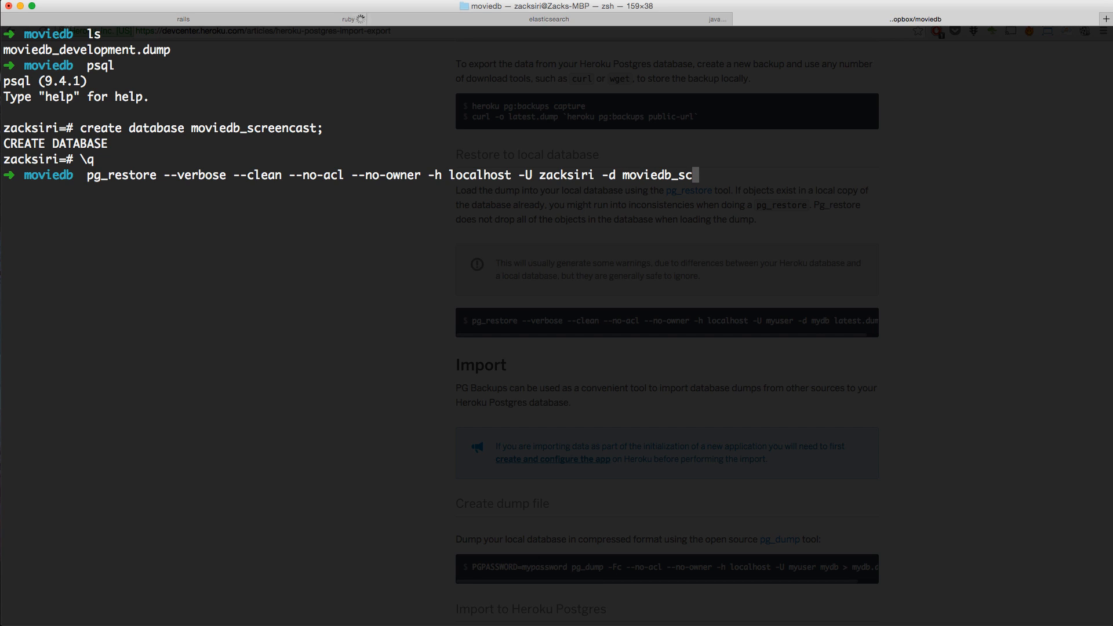
{"action": "type", "text": "reencast"}
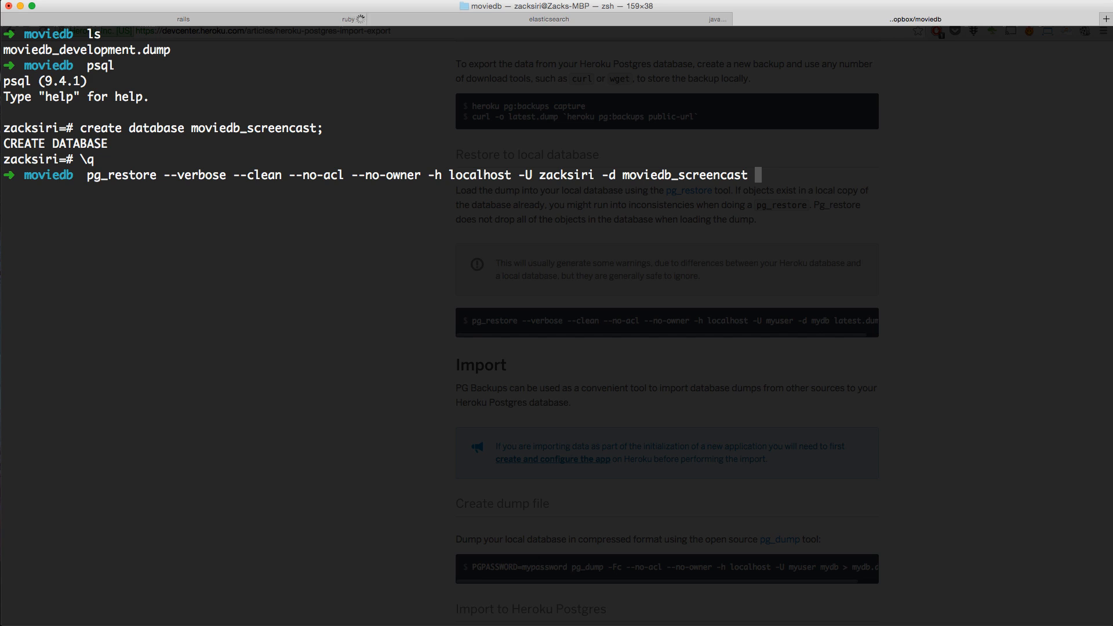
{"action": "type", "text": "moviedb_devel"}
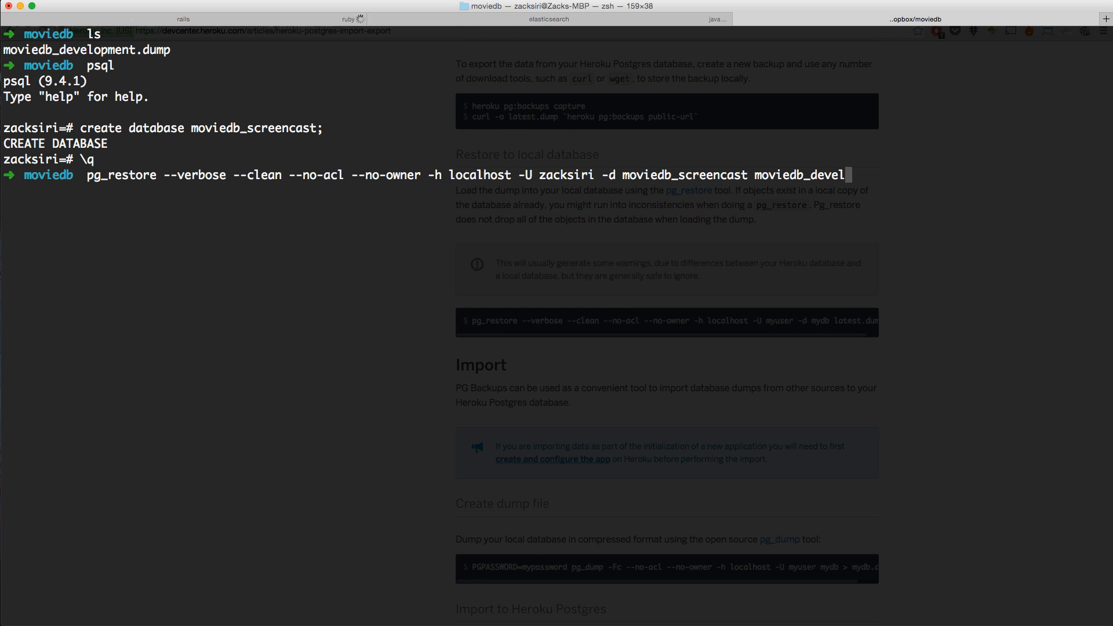
{"action": "type", "text": "opment.dump"}
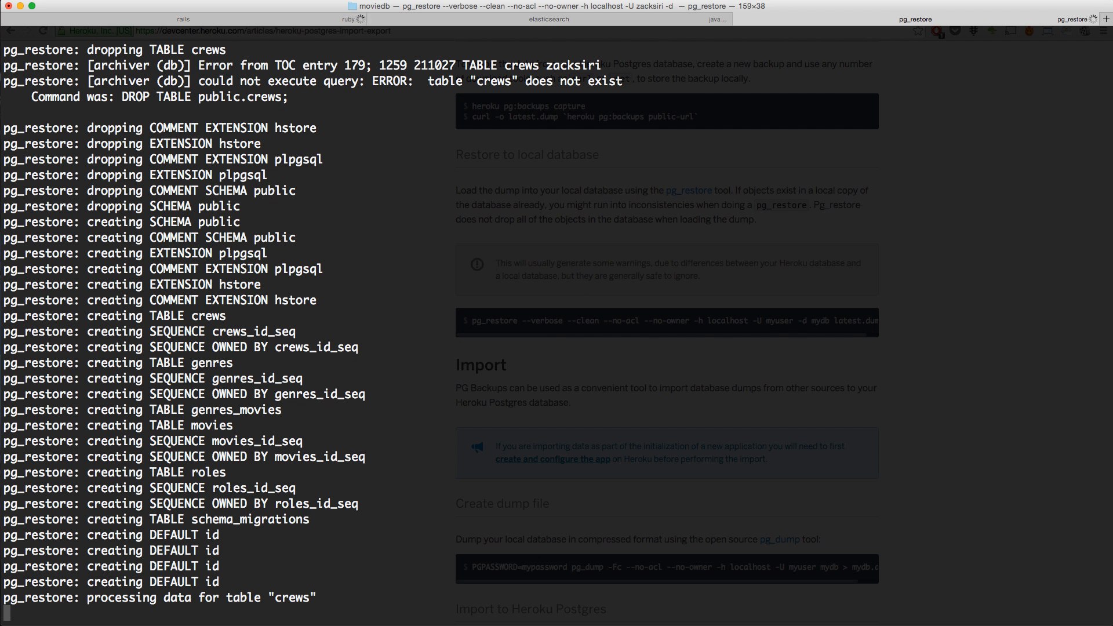
Step: Scroll through the finished pg_restore output, then switch to the code editor
{"action": "scroll", "scroll_direction": "down", "scroll_amount": 3}
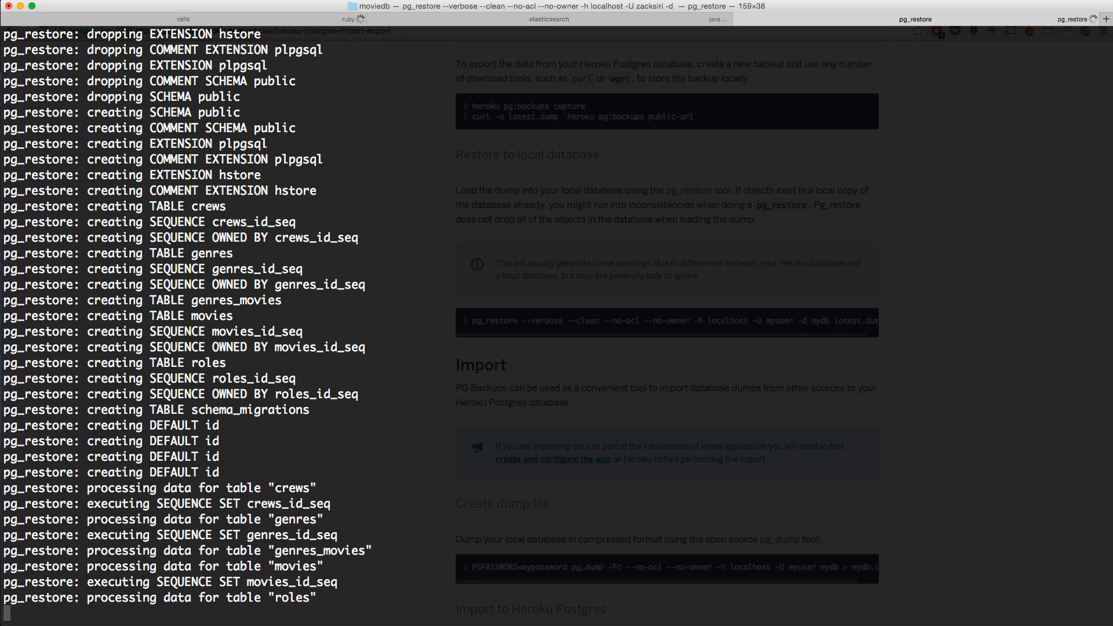
{"action": "scroll", "scroll_direction": "down", "scroll_amount": 3}
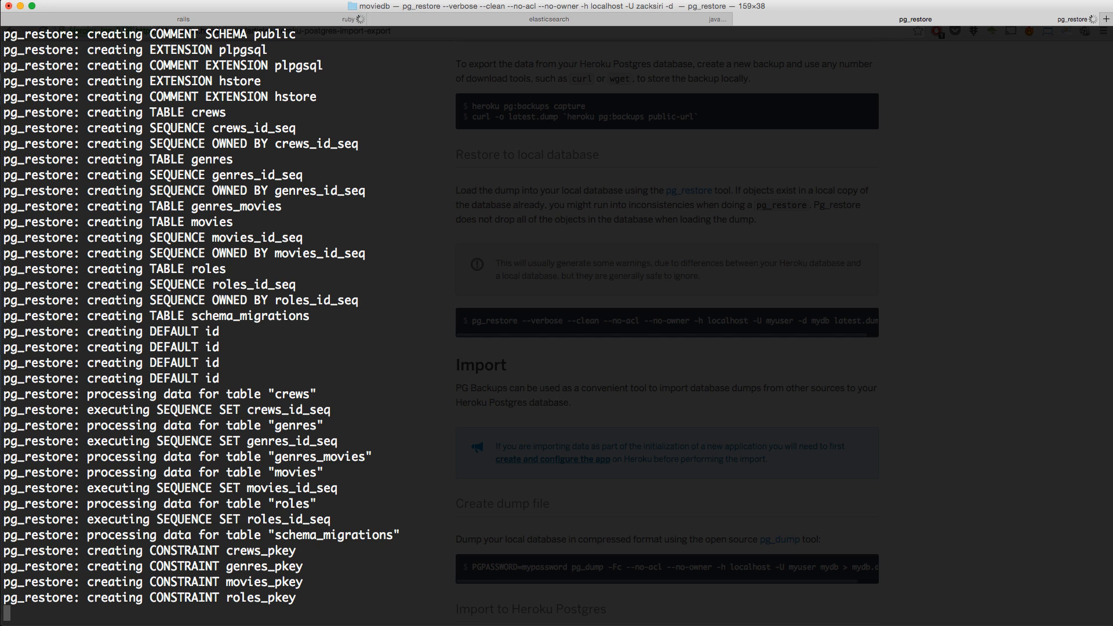
{"action": "scroll", "scroll_direction": "down", "scroll_amount": 3}
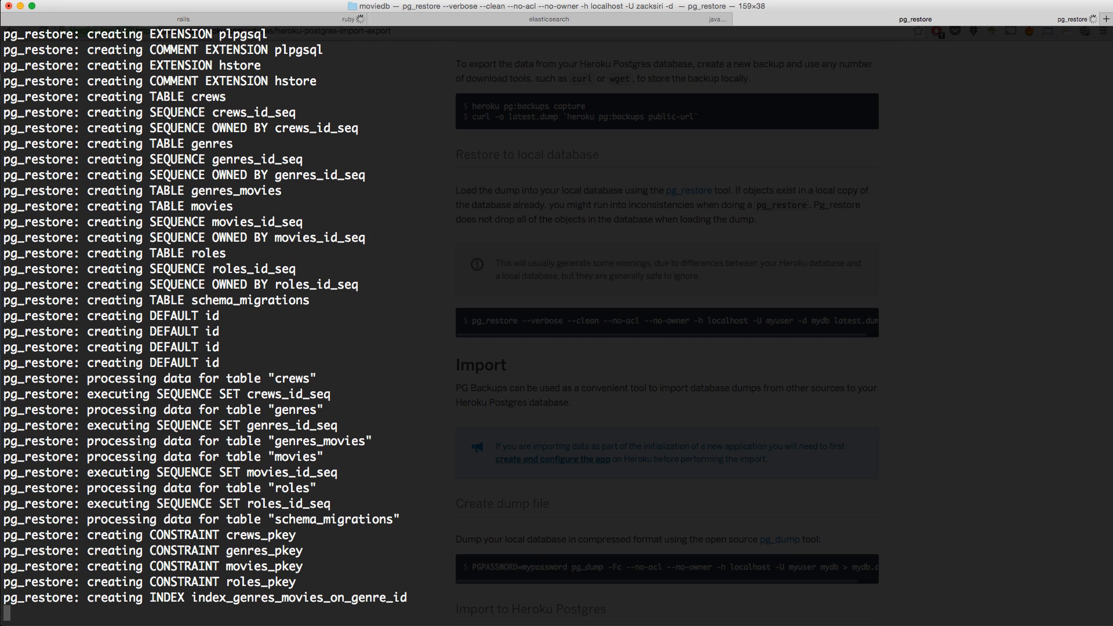
{"action": "scroll", "scroll_direction": "down", "scroll_amount": 3}
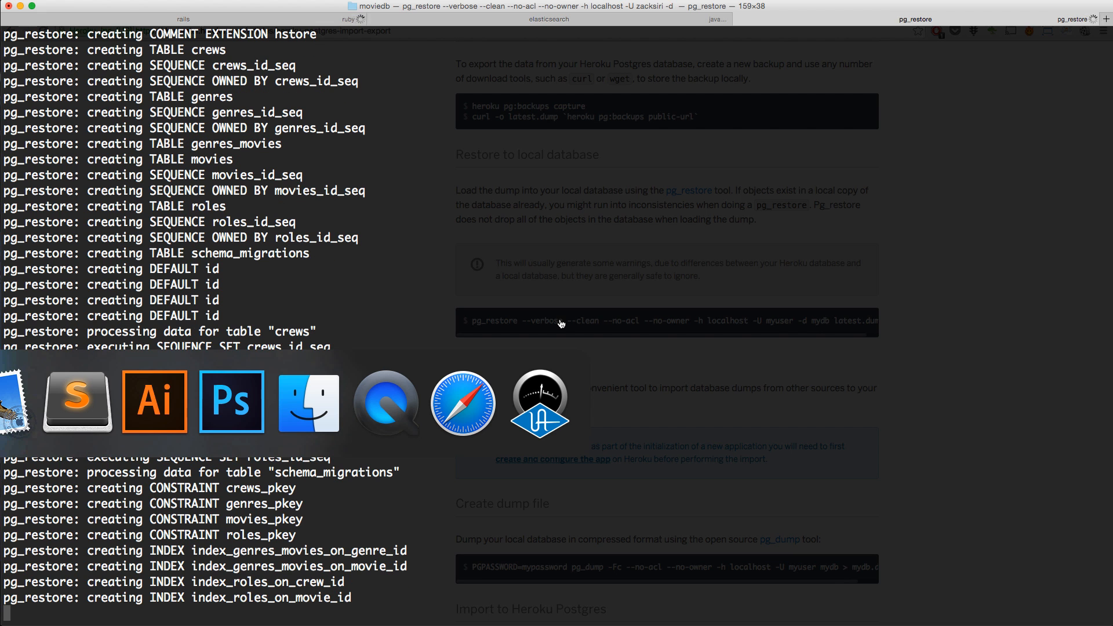
{"action": "left_click", "coordinate": [76, 402]}
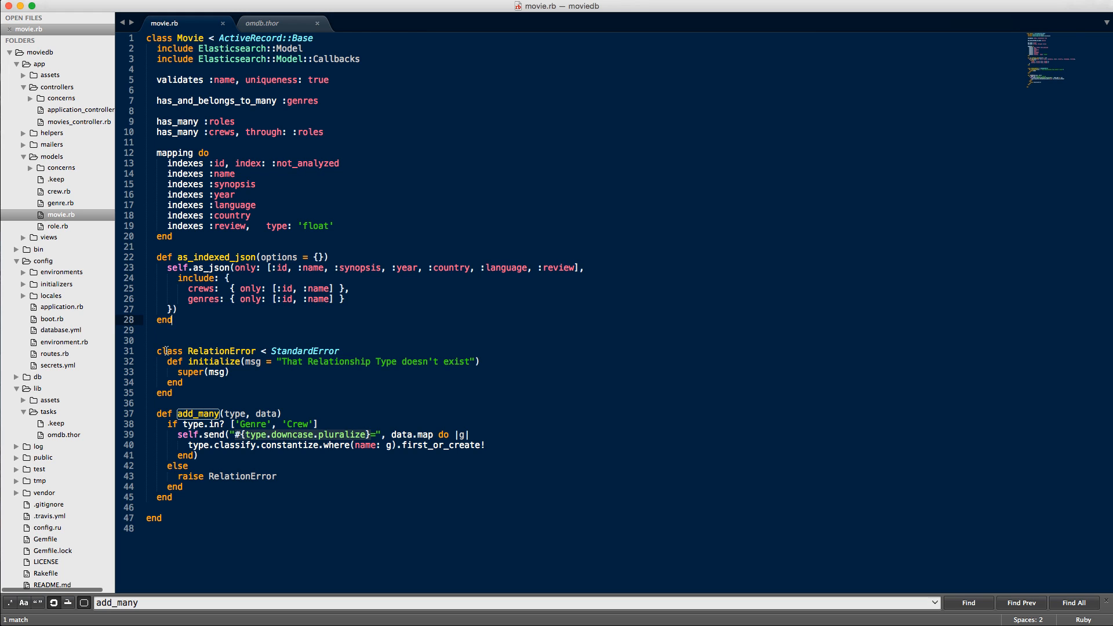
{"action": "left_click", "coordinate": [230, 491]}
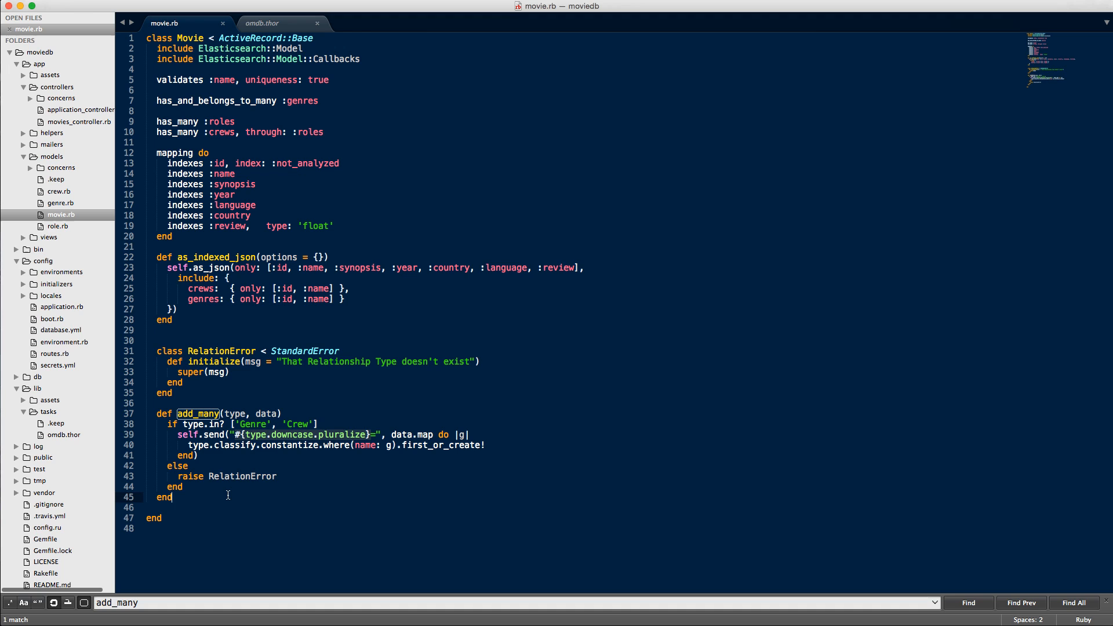
{"action": "mouse_move", "coordinate": [166, 421]}
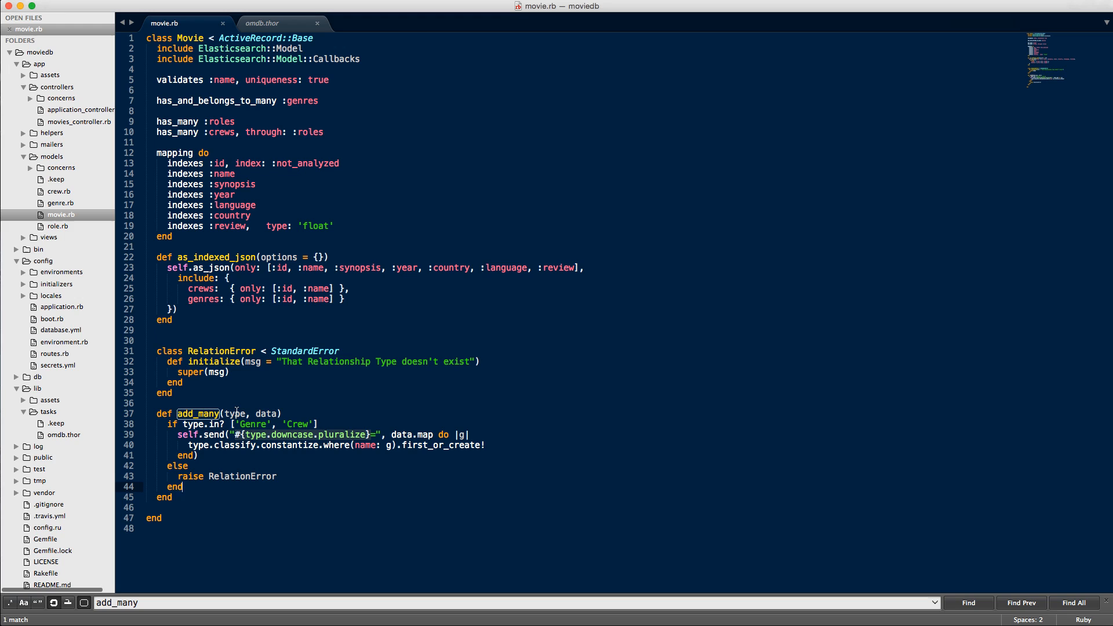
{"action": "mouse_move", "coordinate": [296, 443]}
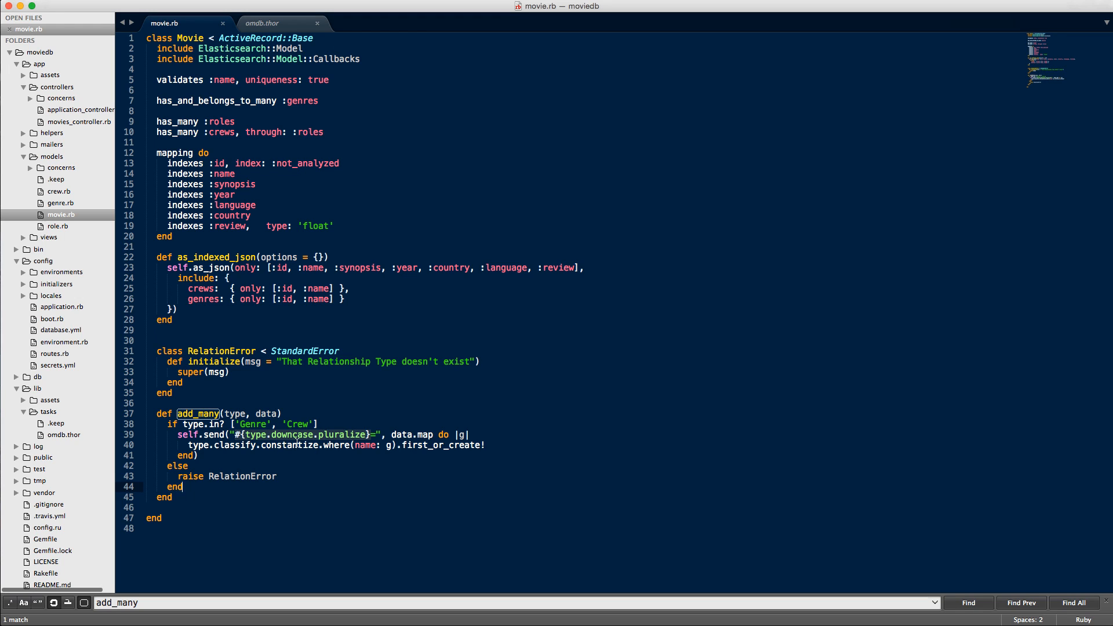
{"action": "mouse_move", "coordinate": [326, 429]}
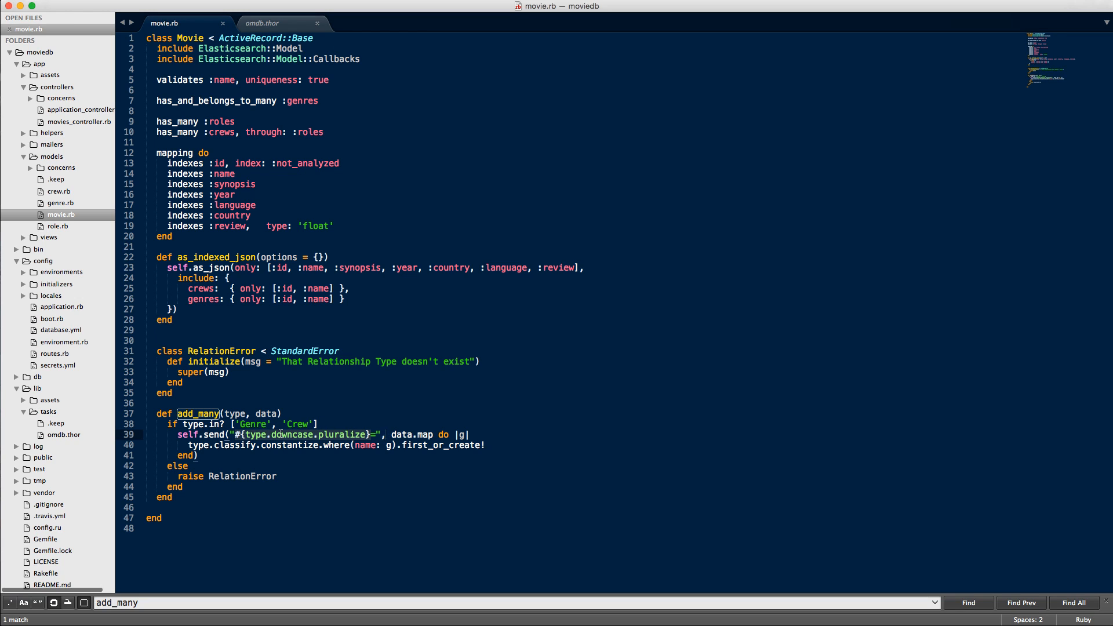
{"action": "double_click", "coordinate": [253, 423]}
{"action": "type", "text": "#"}
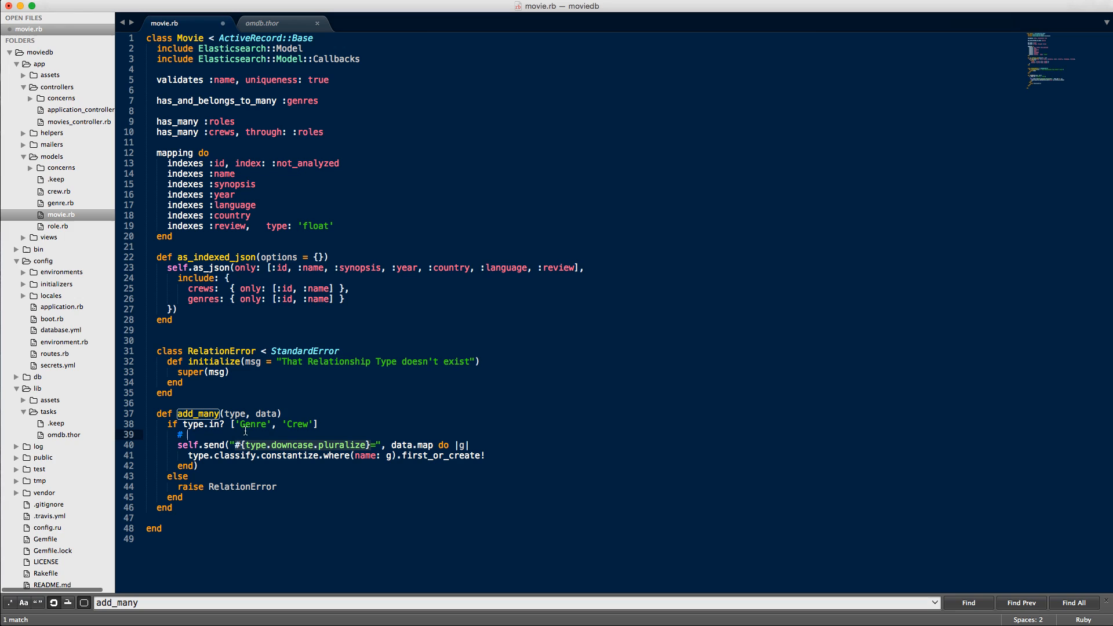
Step: Write the '# movie.genres = [data]' comment in add_many and mark the Genre class lookup
{"action": "type", "text": "movie"}
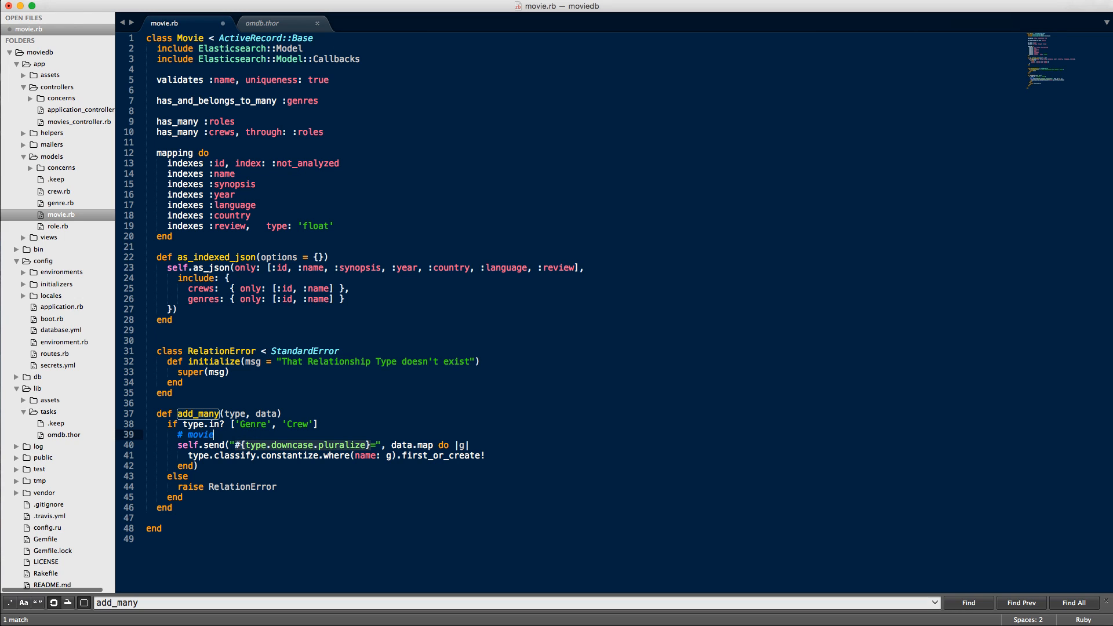
{"action": "type", "text": ".add"}
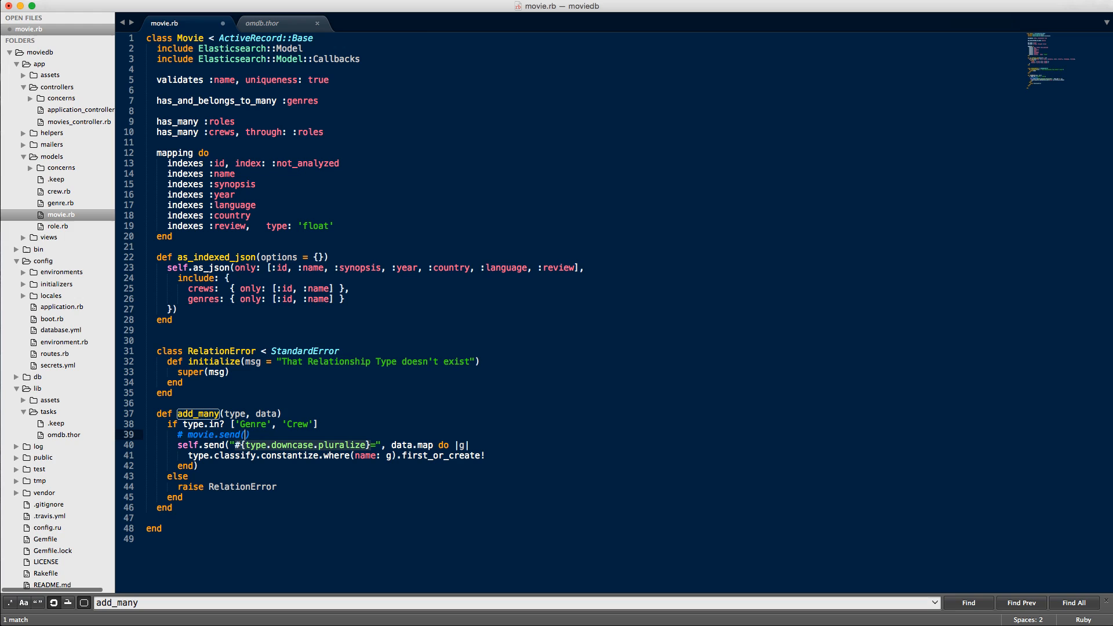
{"action": "type", "text": "gen"}
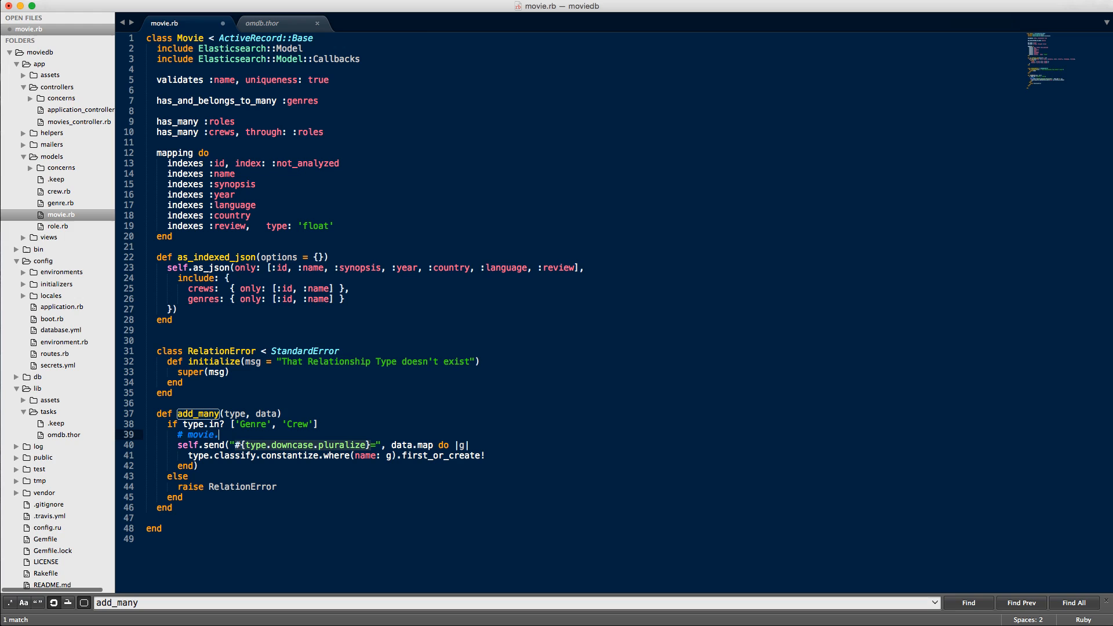
{"action": "type", "text": "genres ="}
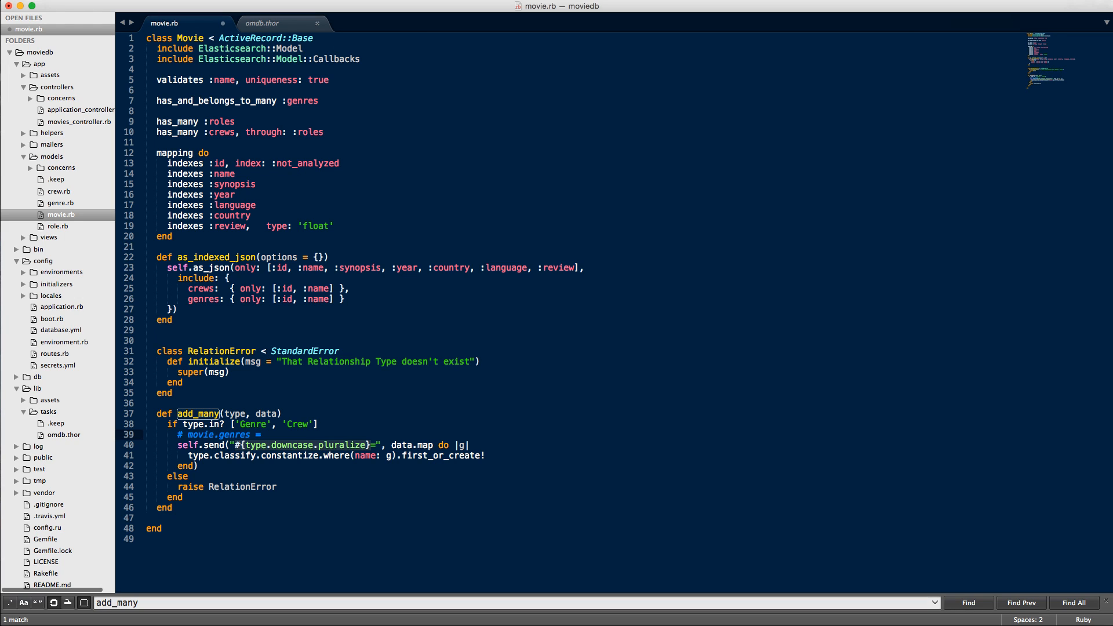
{"action": "type", "text": "data]"}
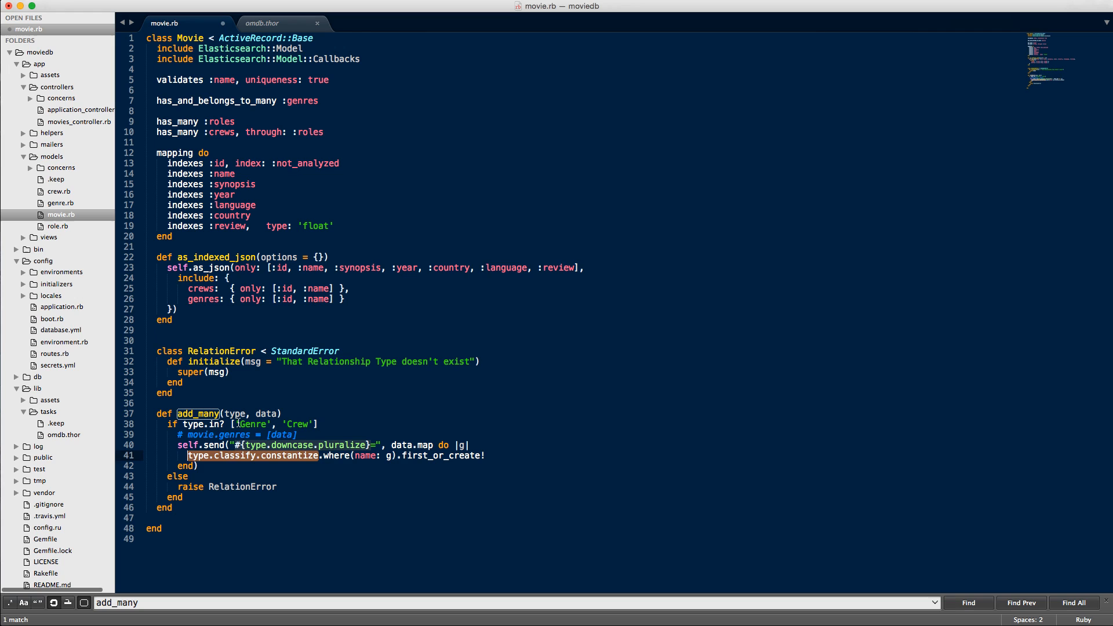
{"action": "left_click", "coordinate": [326, 455]}
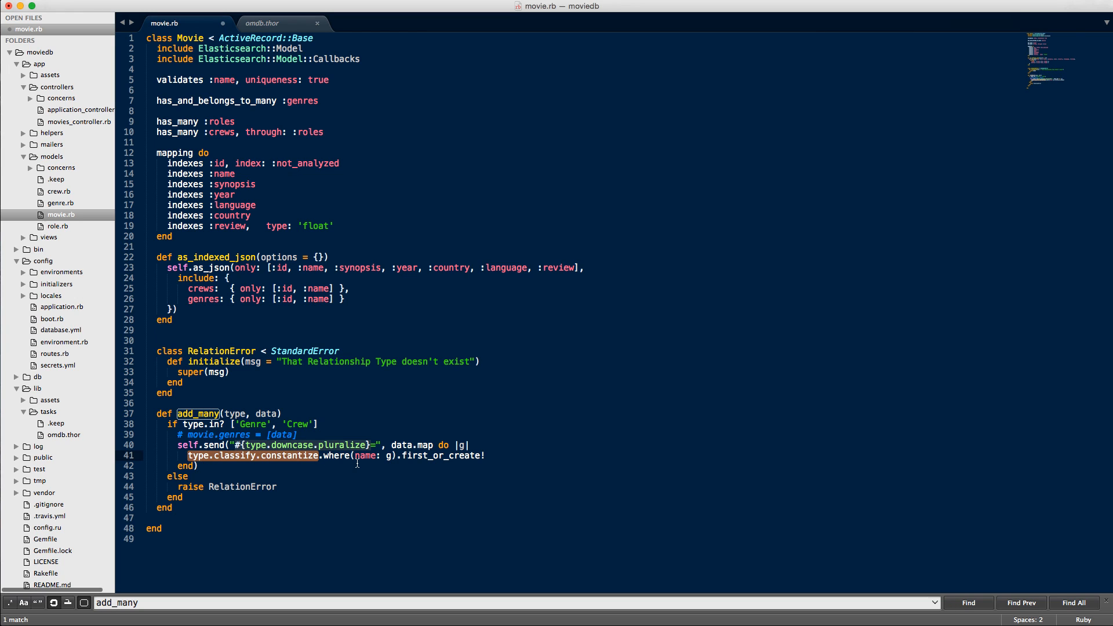
{"action": "type", "text": "Genre', mdb[:Genre].split(',').map(&:strip))"}
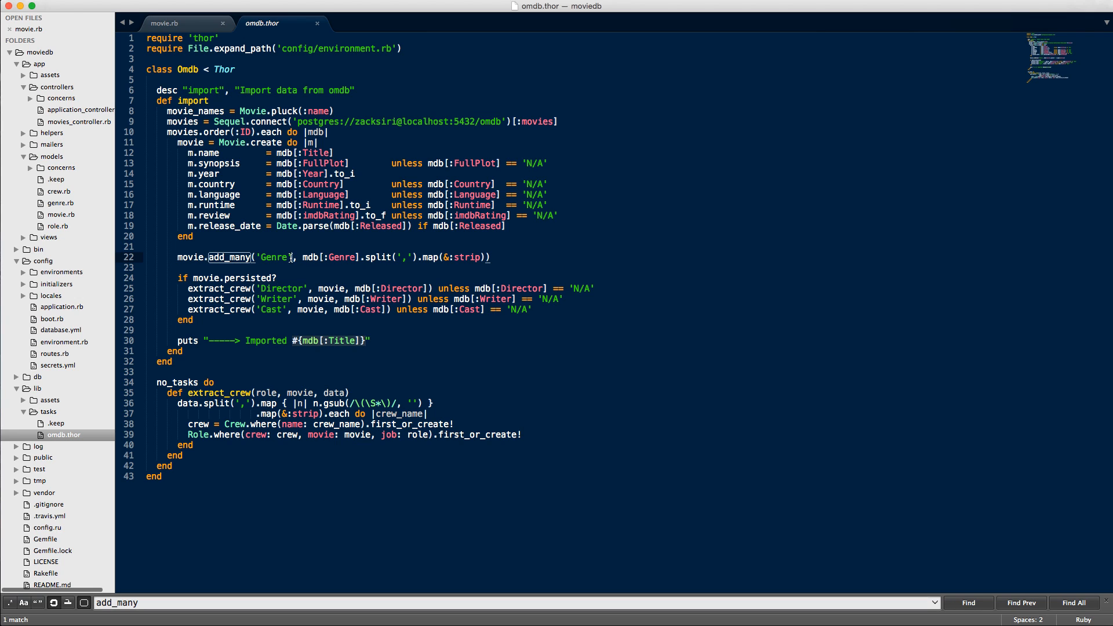
Step: Point out the genre add_many call and the Crew/Role creation lines in omdb.thor
{"action": "left_click", "coordinate": [478, 435]}
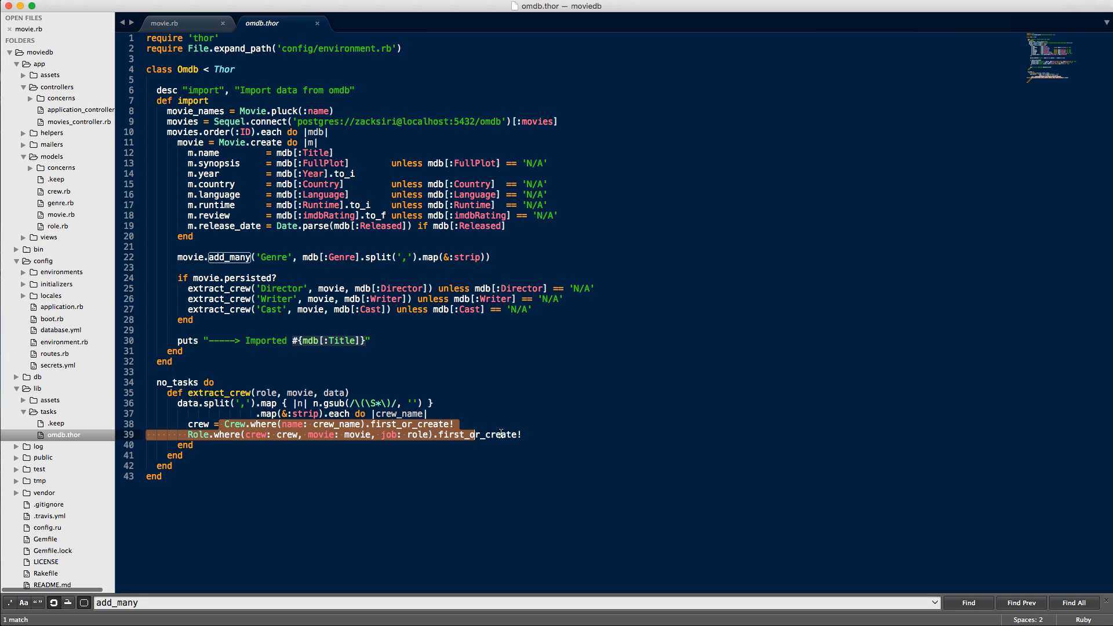
{"action": "left_click", "coordinate": [534, 436]}
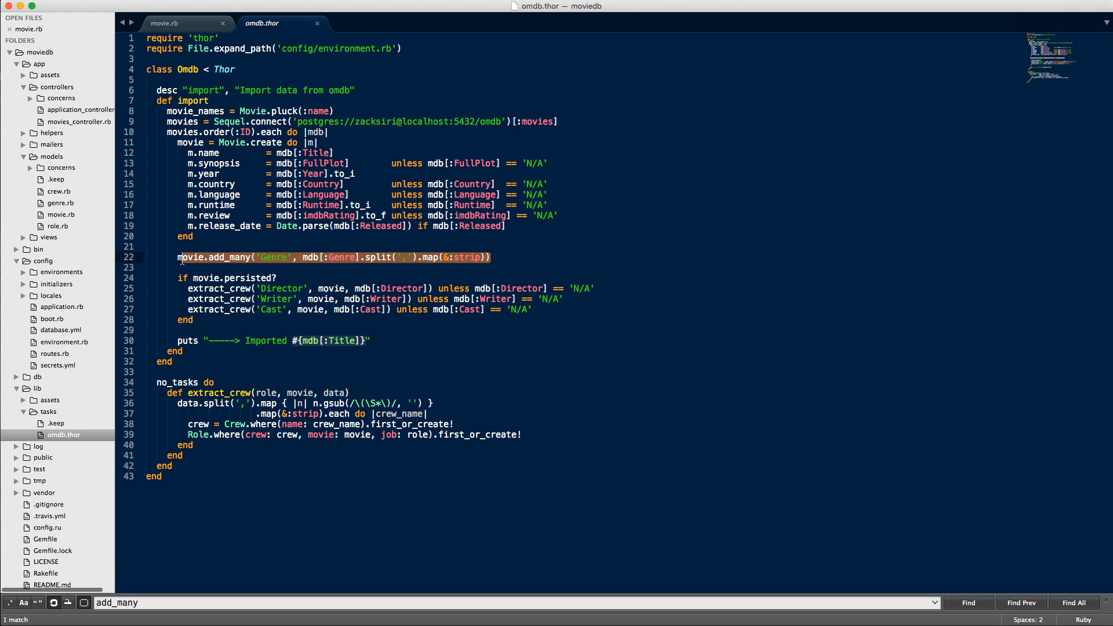
{"action": "left_click", "coordinate": [164, 23]}
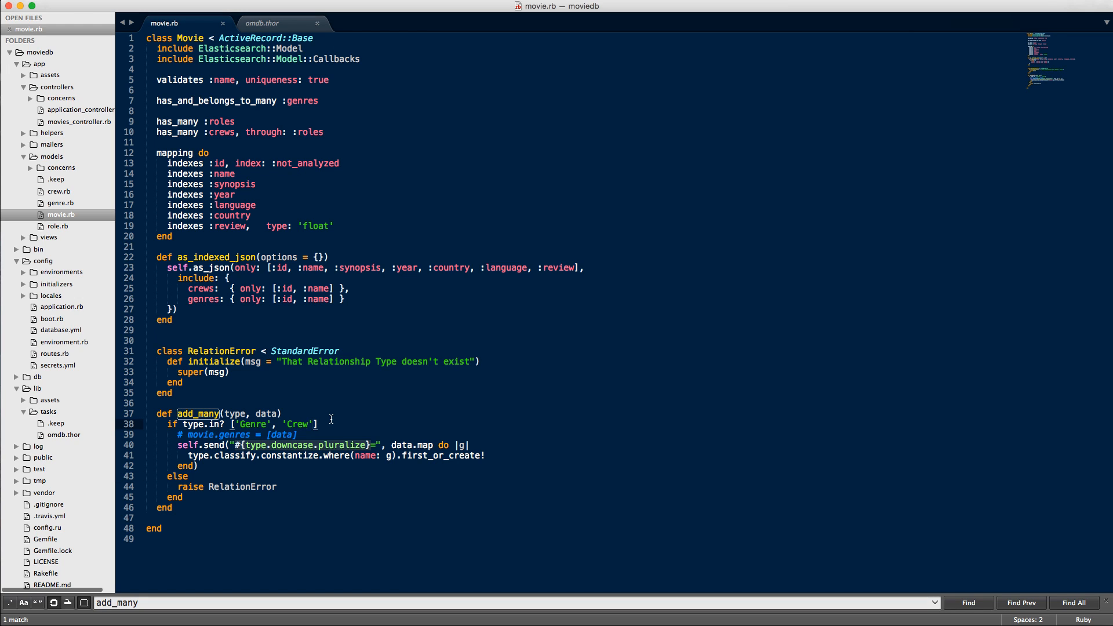
{"action": "mouse_move", "coordinate": [328, 442]}
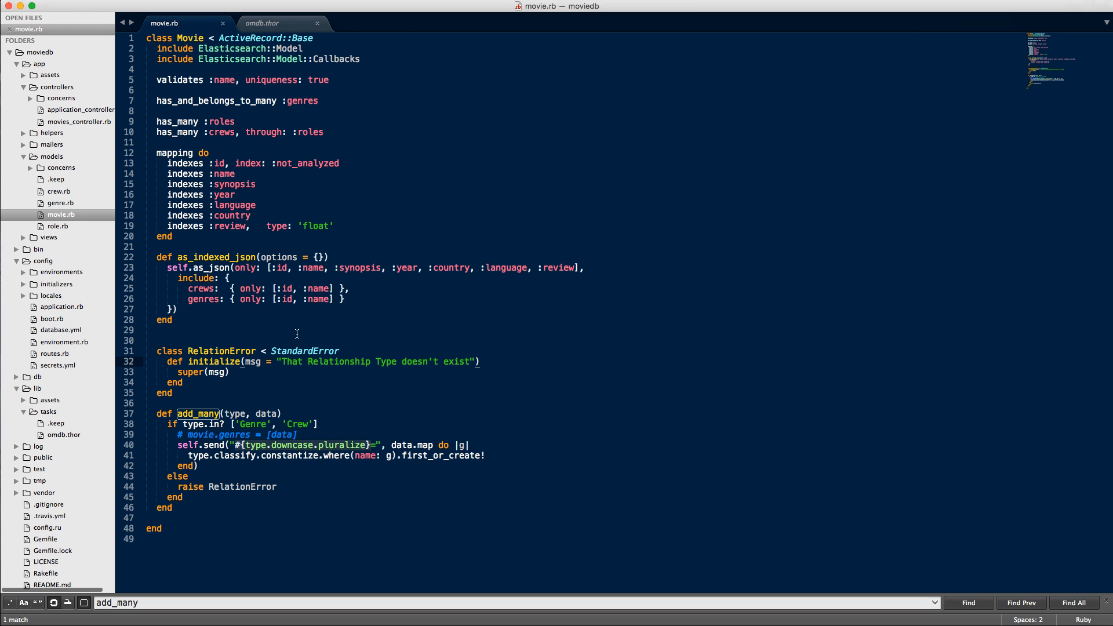
{"action": "mouse_move", "coordinate": [193, 325]}
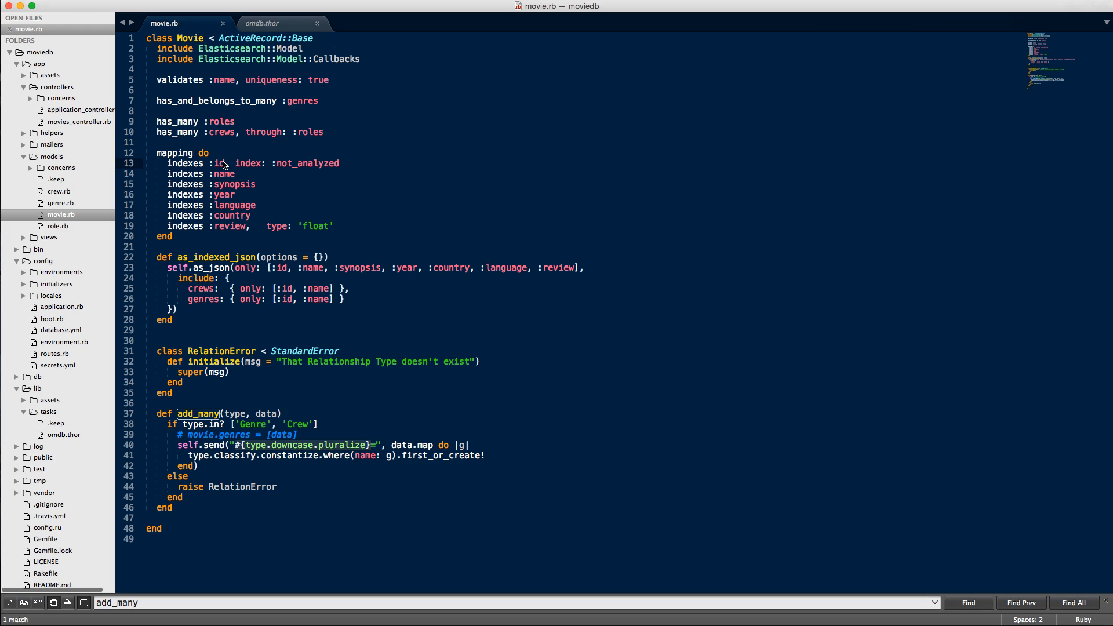
Step: Highlight the id field and the name indexes line in movie.rb's mapping block
{"action": "left_click", "coordinate": [341, 164]}
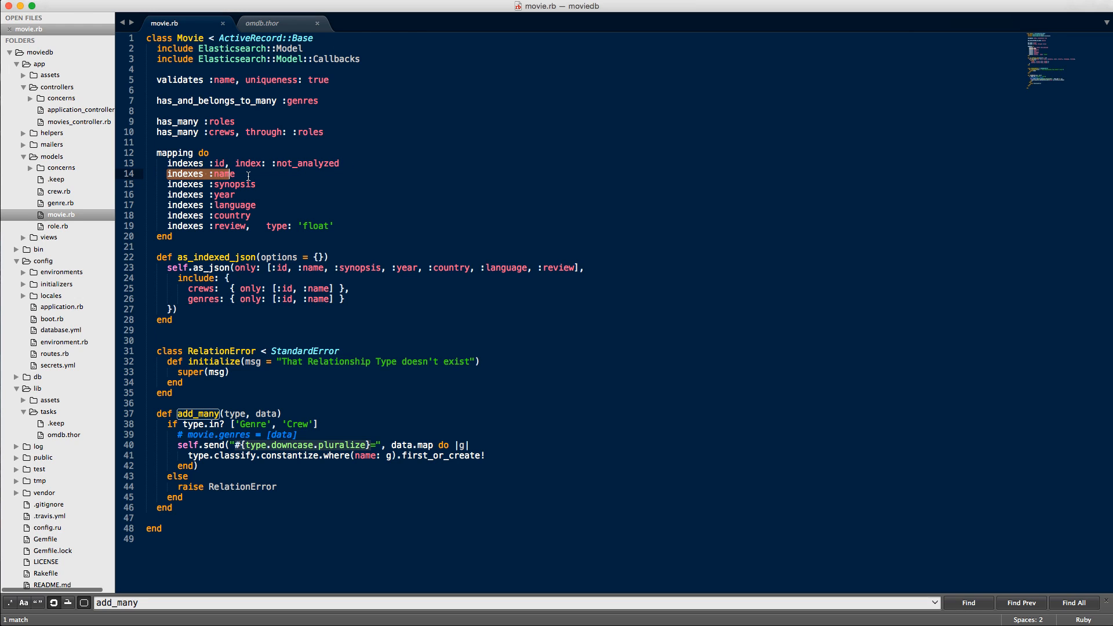
{"action": "left_click", "coordinate": [237, 184]}
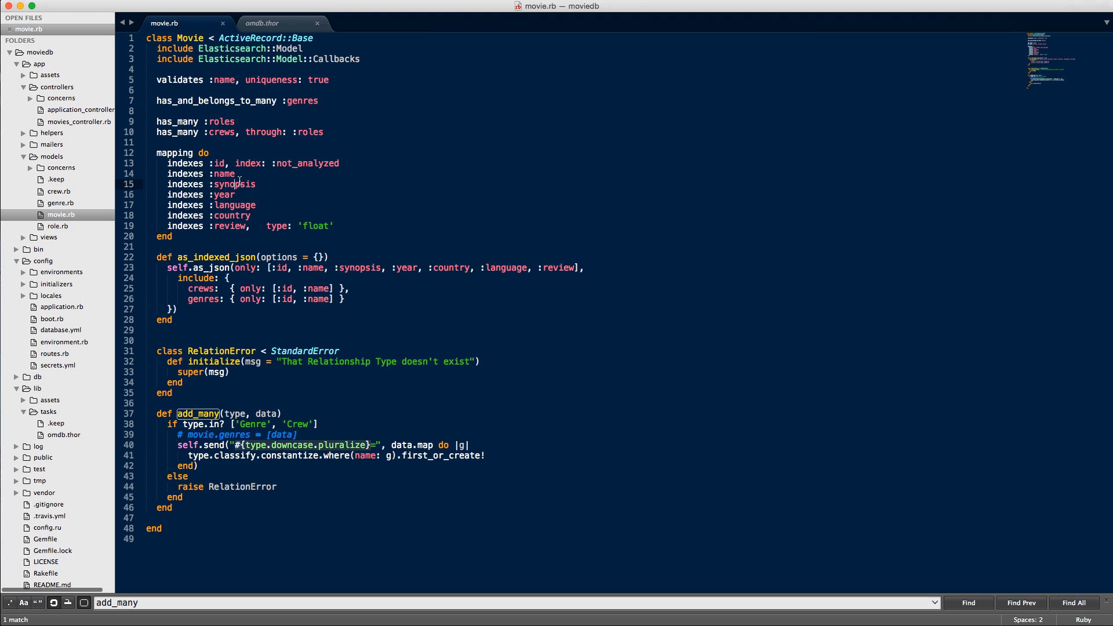
{"action": "mouse_move", "coordinate": [298, 222]}
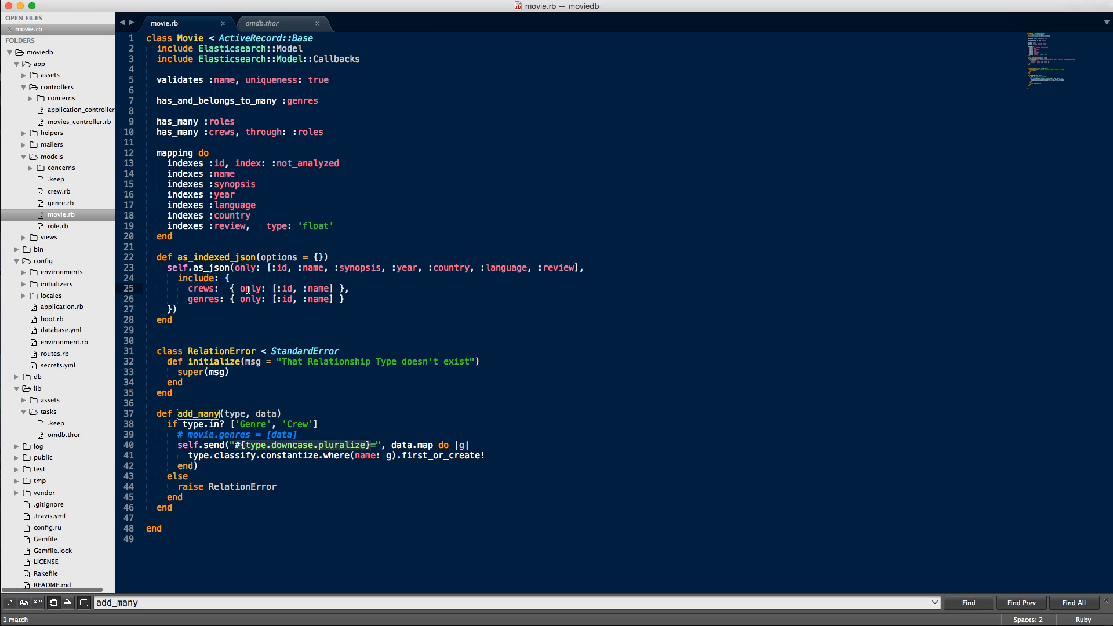
{"action": "mouse_move", "coordinate": [263, 289]}
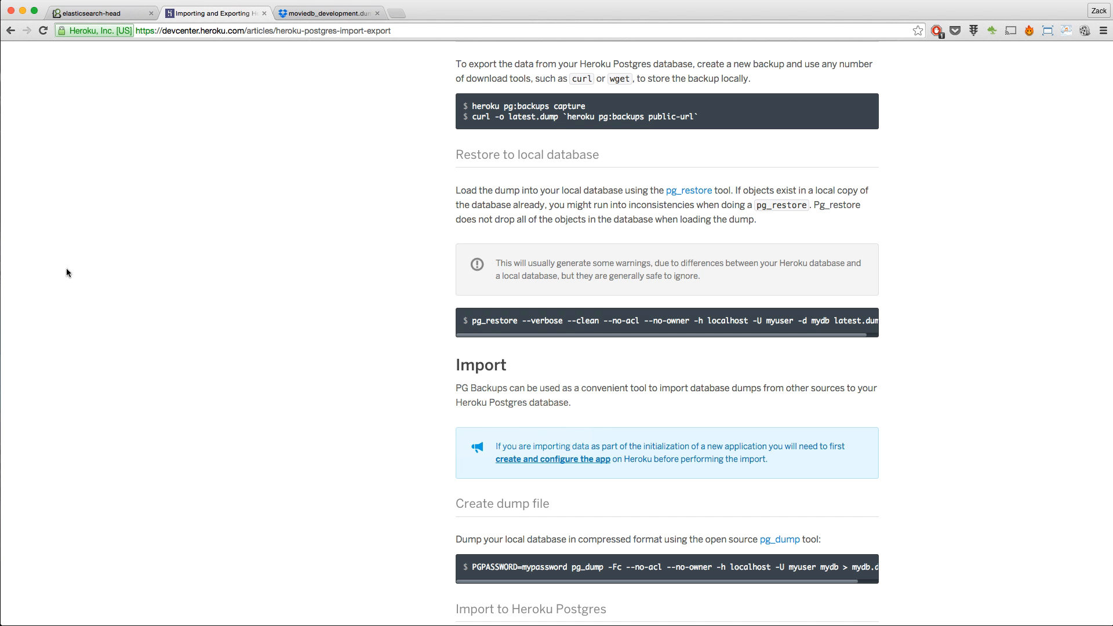
Step: Switch Chrome to the elasticsearch-head tab showing the movies index
{"action": "left_click", "coordinate": [100, 13]}
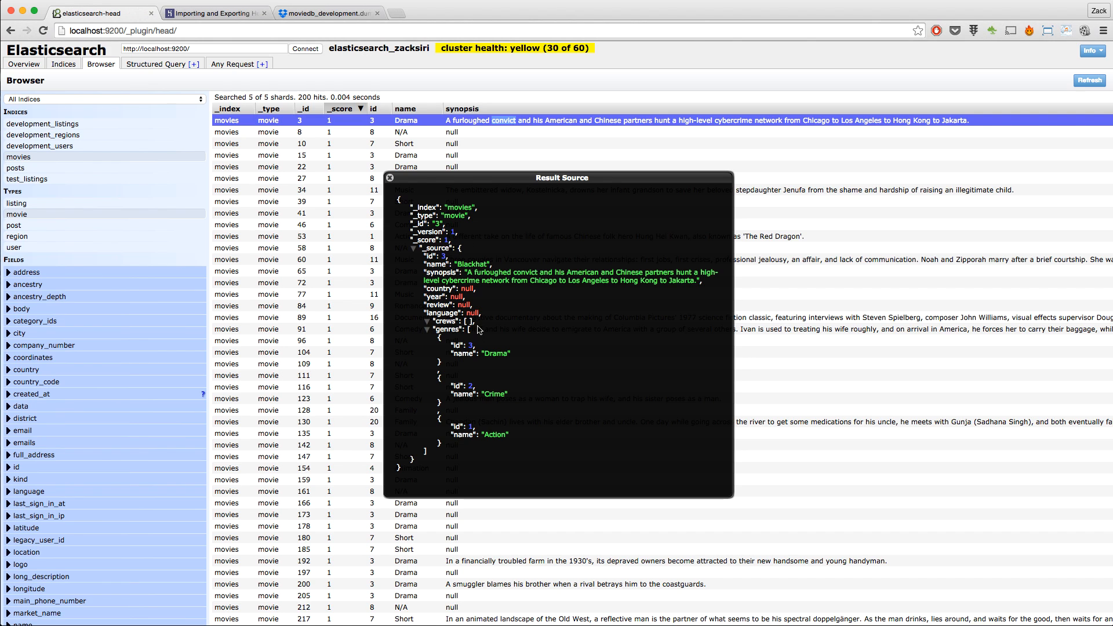
{"action": "mouse_move", "coordinate": [397, 183]}
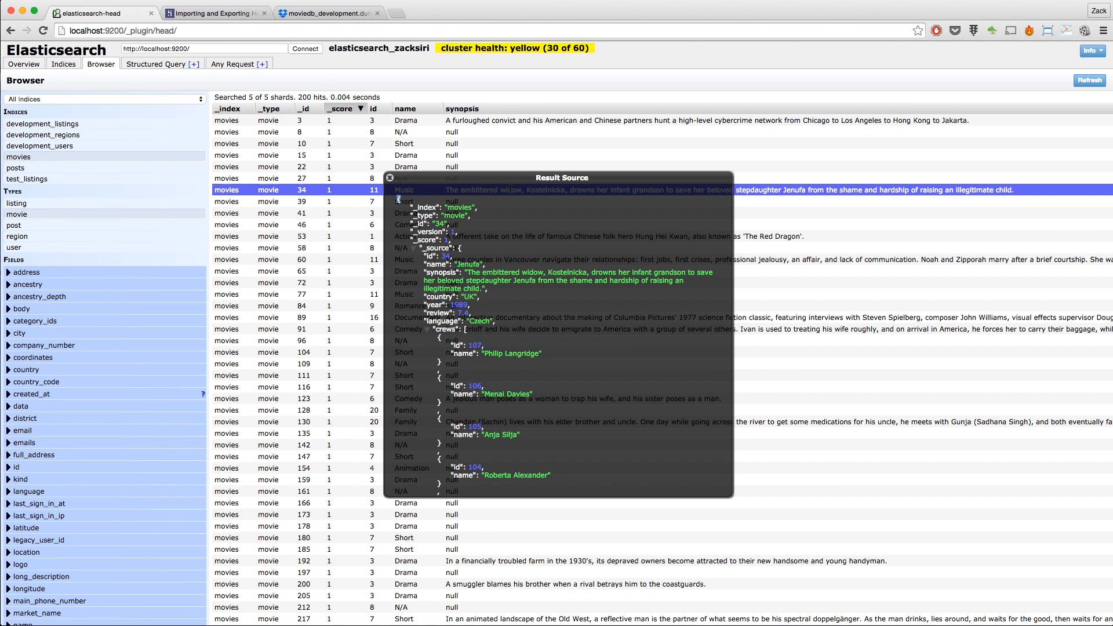
{"action": "mouse_move", "coordinate": [424, 305]}
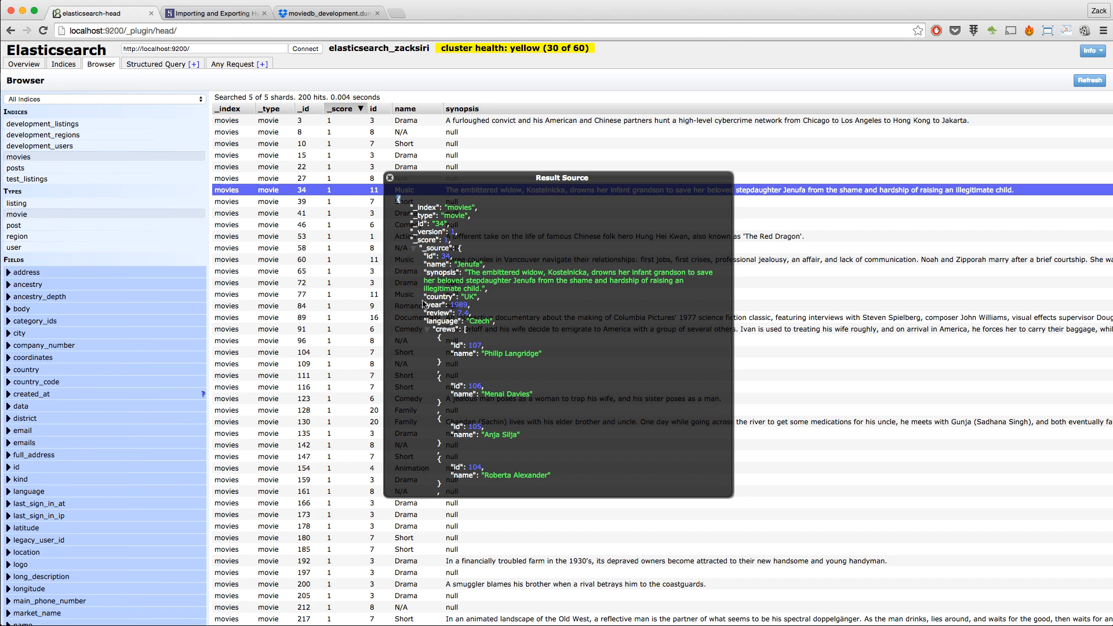
{"action": "double_click", "coordinate": [460, 305]}
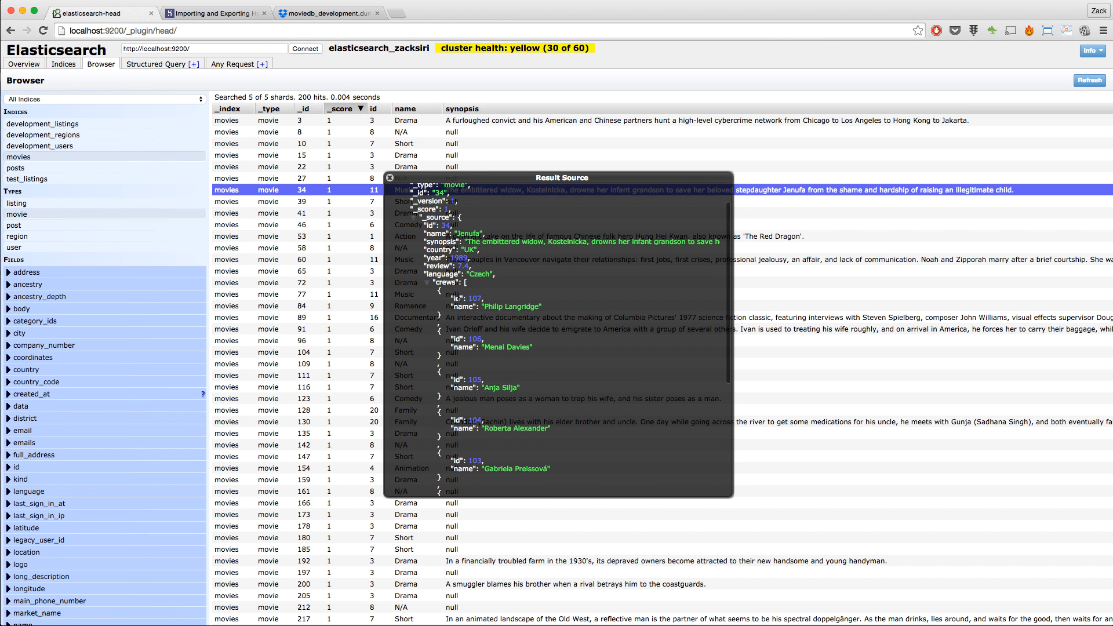
{"action": "double_click", "coordinate": [496, 306]}
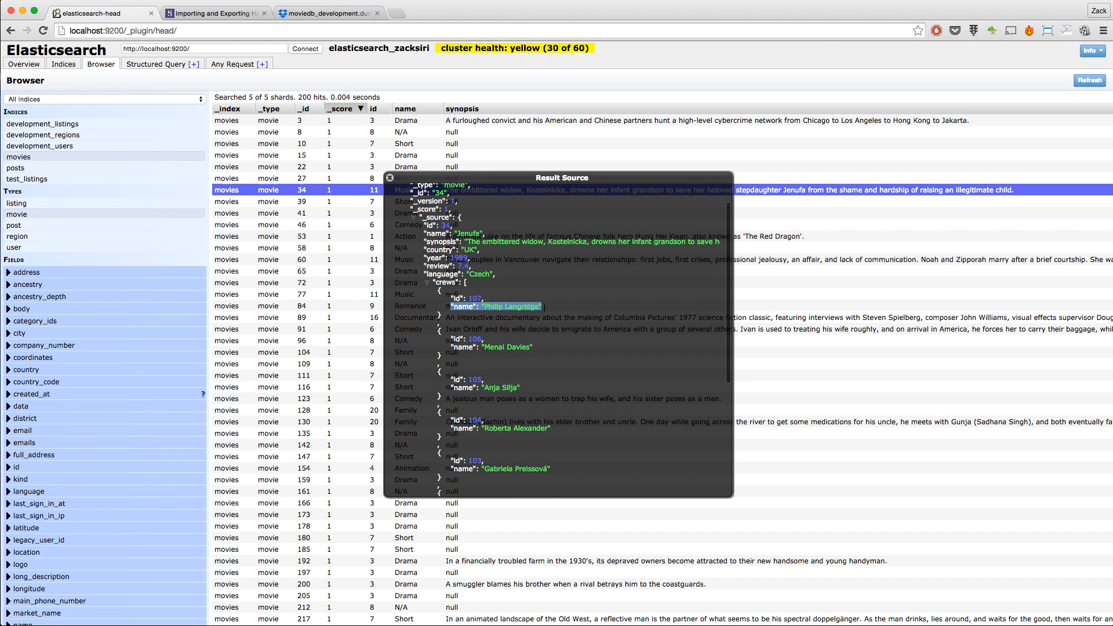
{"action": "scroll", "scroll_direction": "down", "scroll_amount": 3}
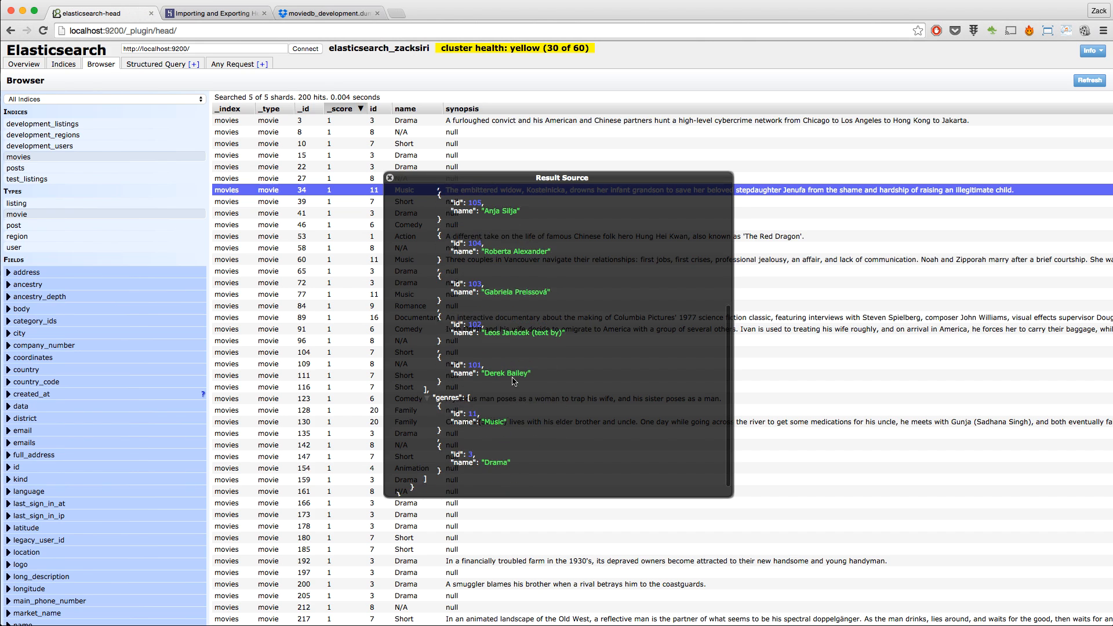
{"action": "scroll", "scroll_direction": "up", "scroll_amount": 3}
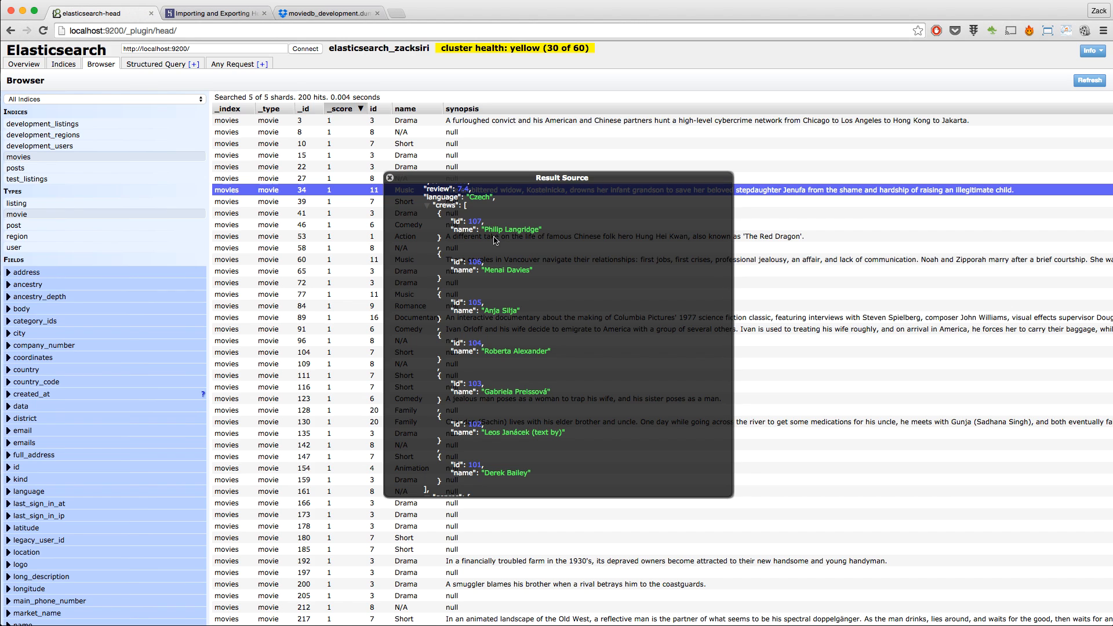
{"action": "mouse_move", "coordinate": [468, 221]}
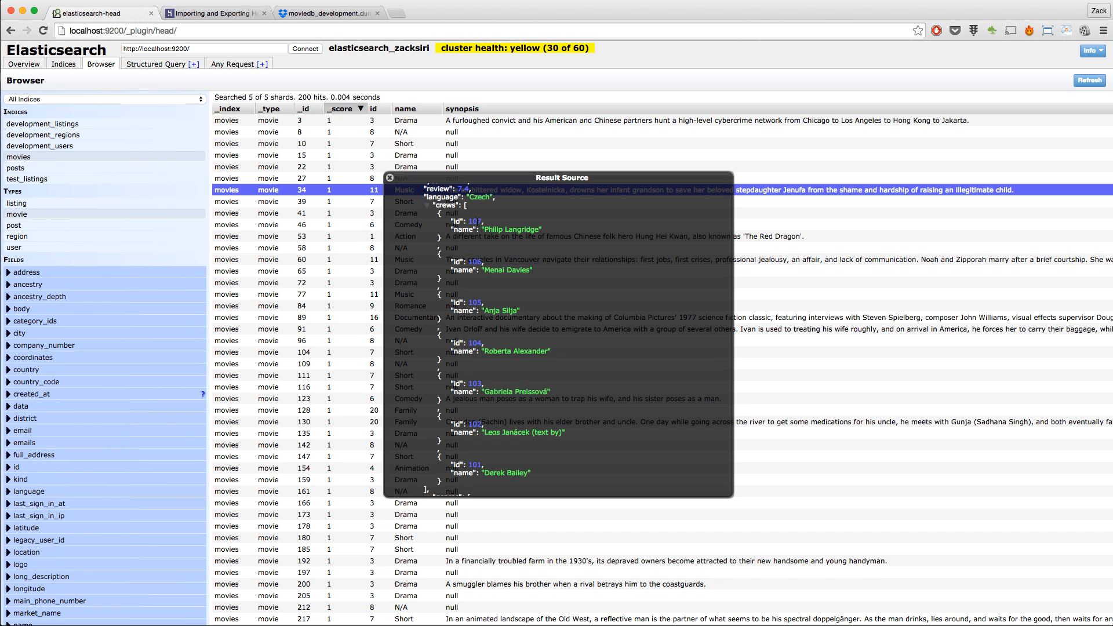
{"action": "scroll", "scroll_direction": "down", "scroll_amount": 3}
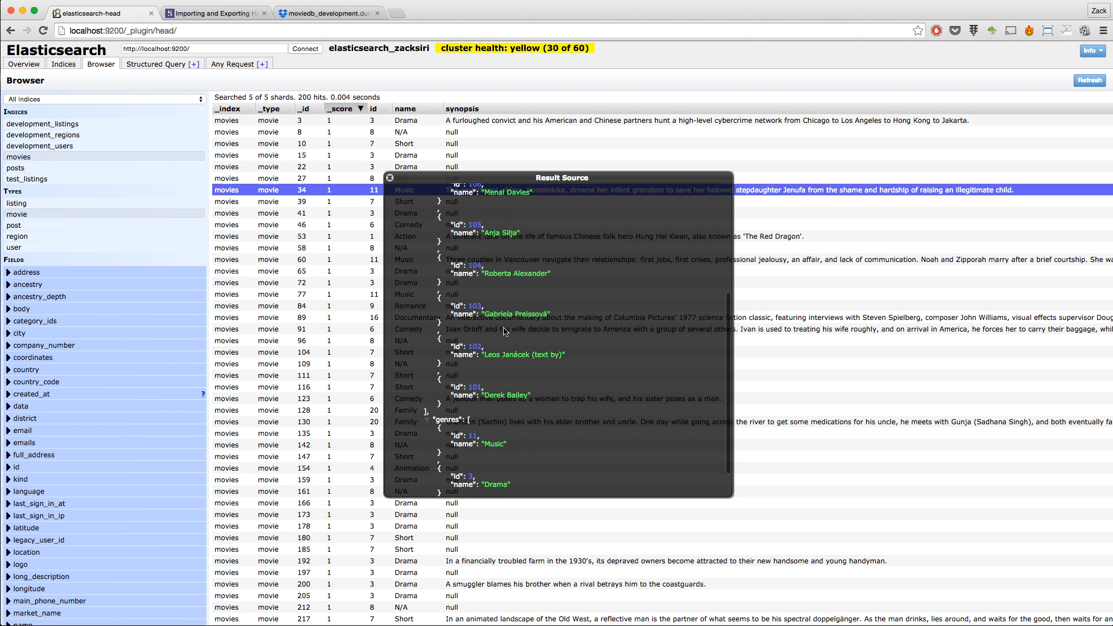
{"action": "scroll", "scroll_direction": "down", "scroll_amount": 3}
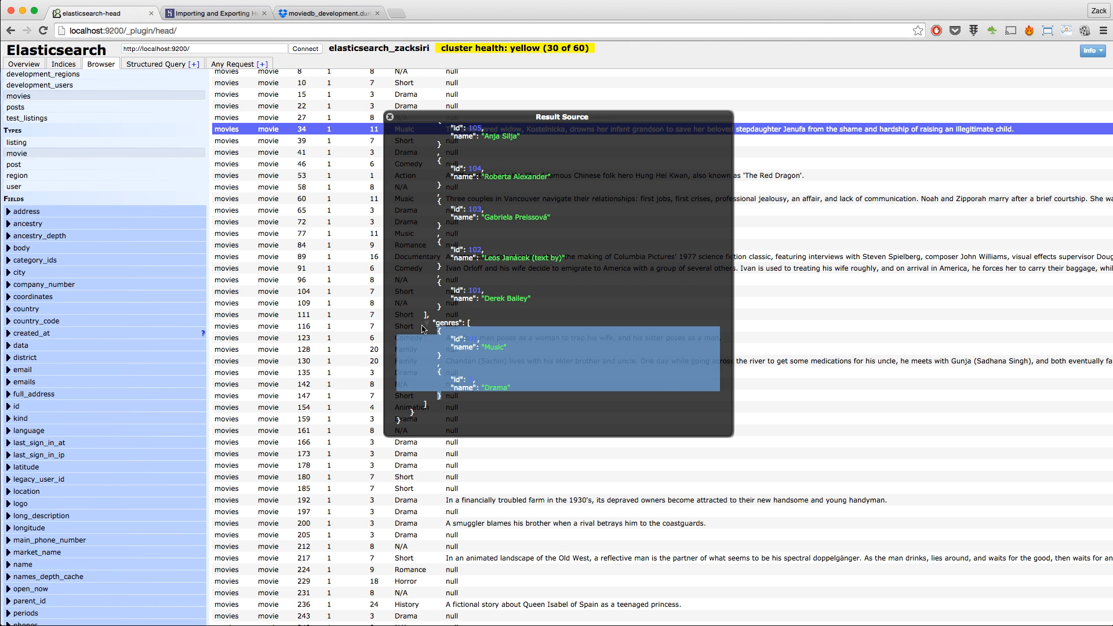
{"action": "scroll", "scroll_direction": "up", "scroll_amount": 3}
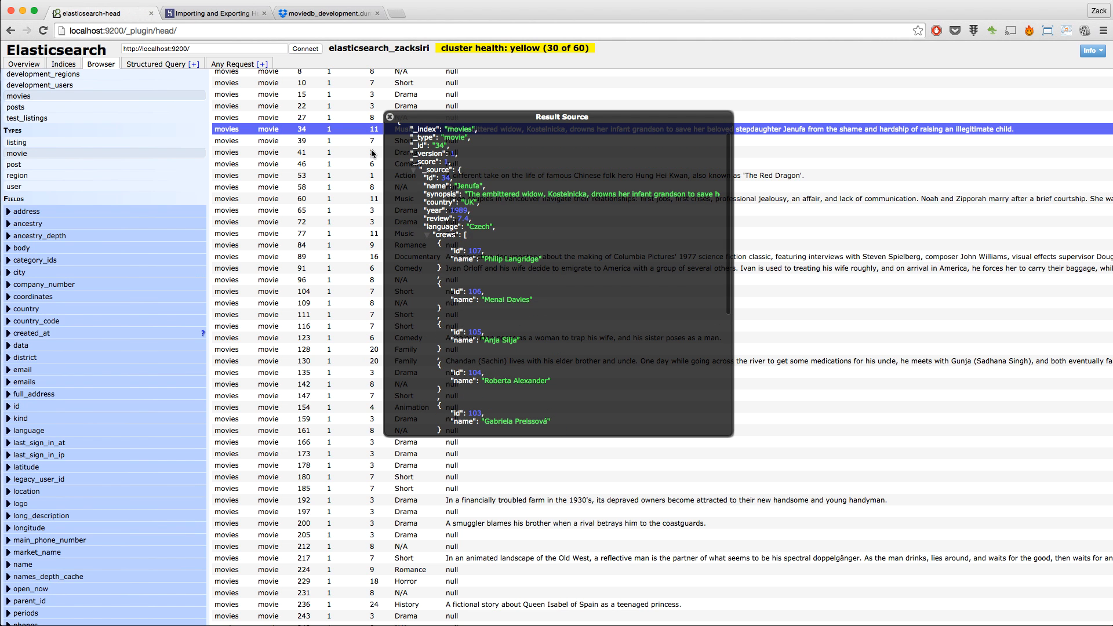
{"action": "left_click", "coordinate": [389, 116]}
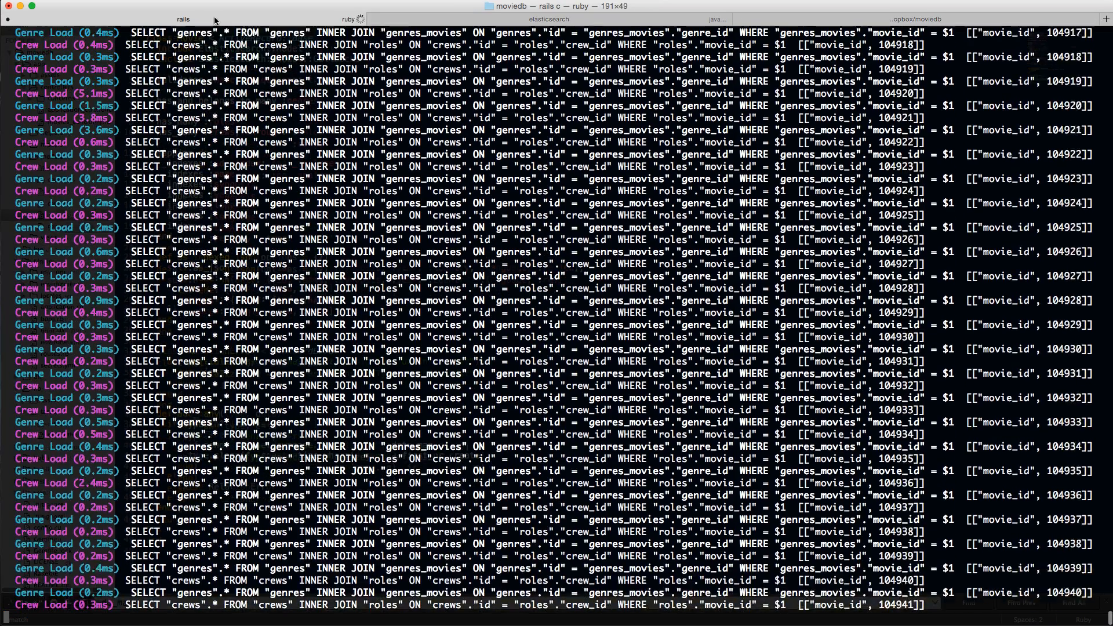
Step: Restart the Rails console and enter Movie.__elasticsearch__.create_index! force: true
{"action": "key", "text": "ctrl+c"}
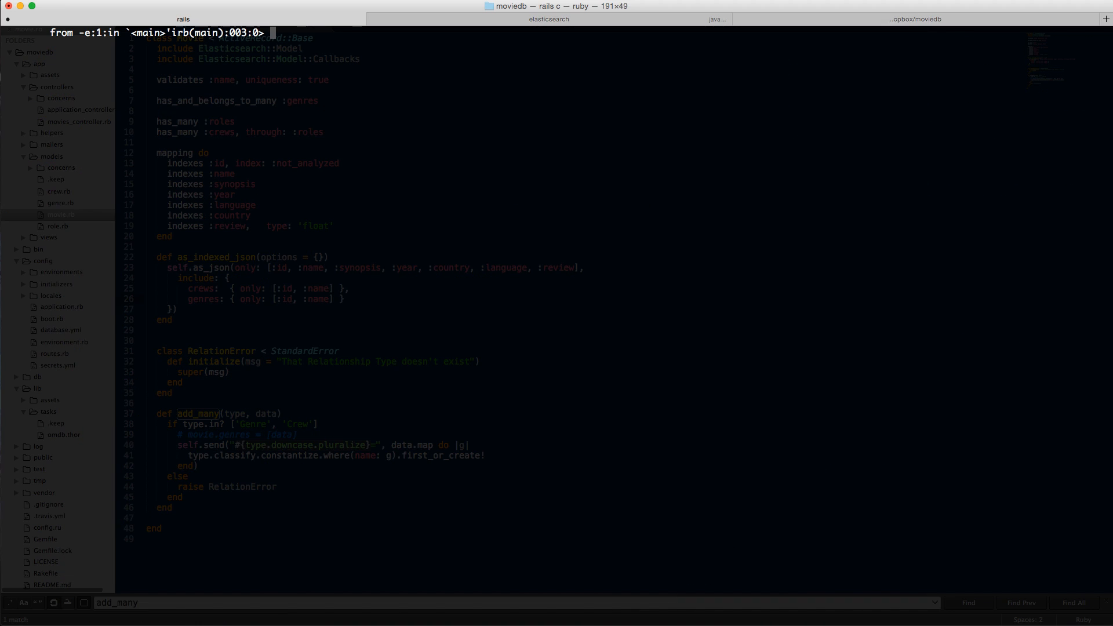
{"action": "type", "text": "exit"}
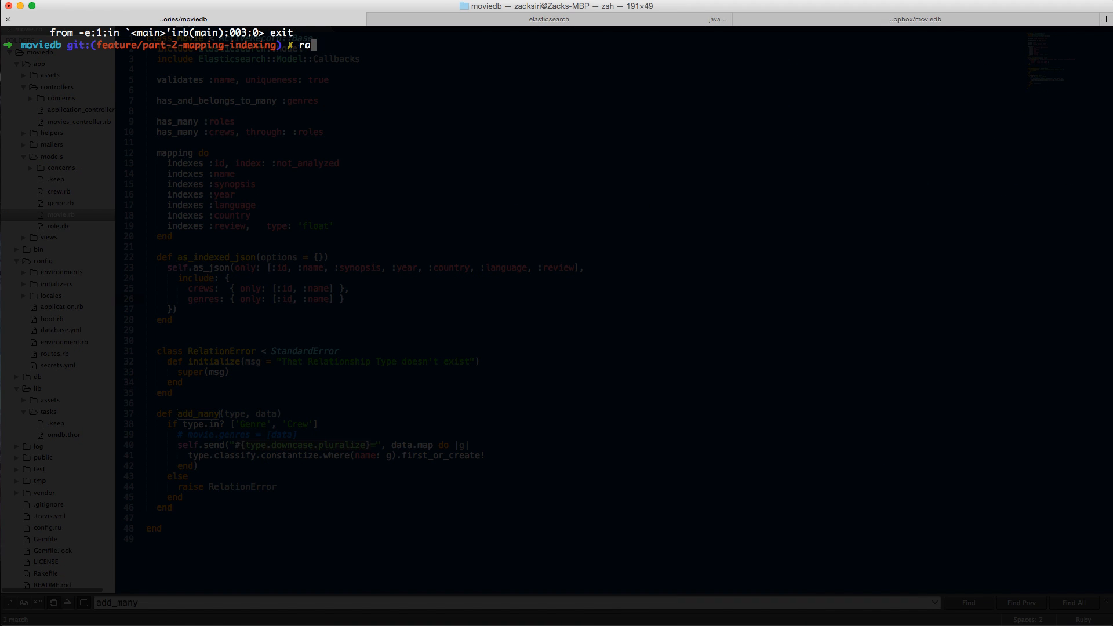
{"action": "type", "text": "ils c"}
{"action": "key", "text": "Return"}
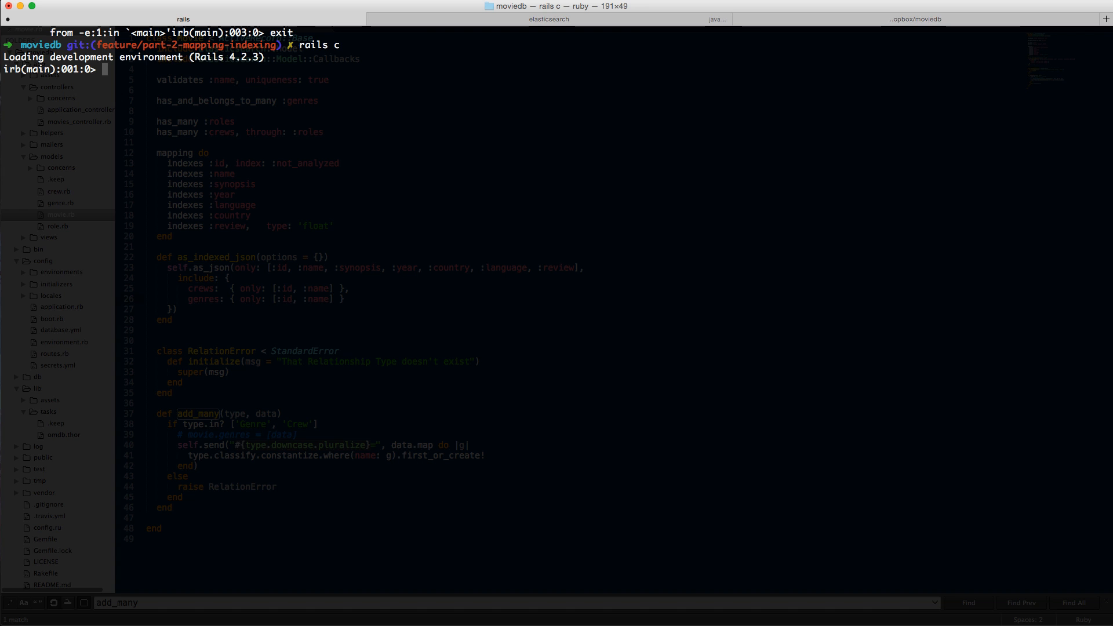
{"action": "type", "text": "Movie.__elasticsearch__.crea"}
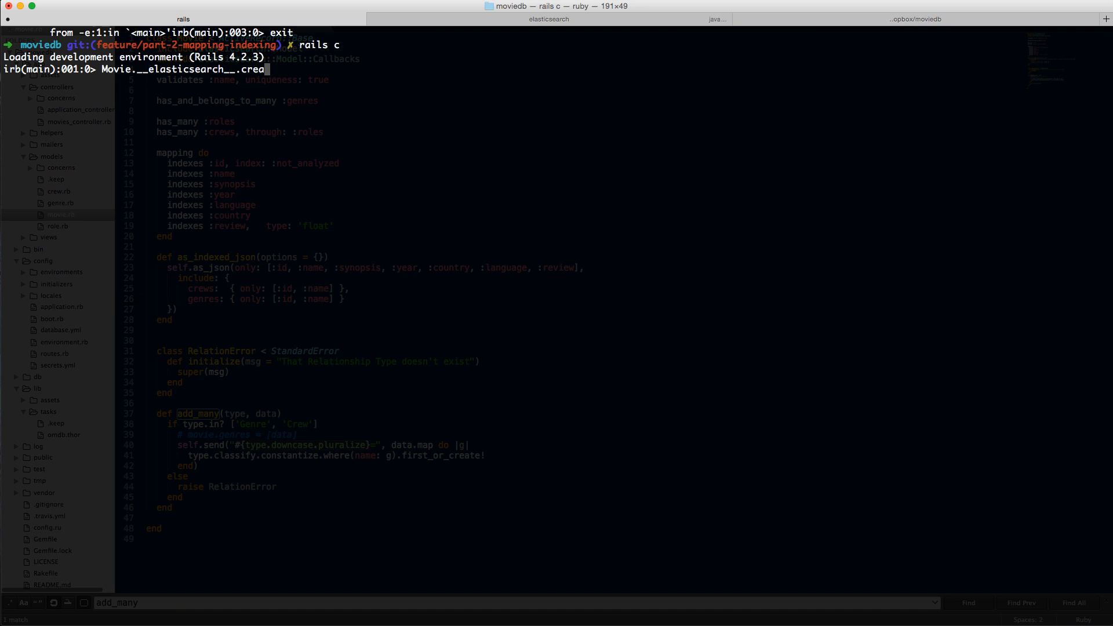
{"action": "type", "text": "te_index!"}
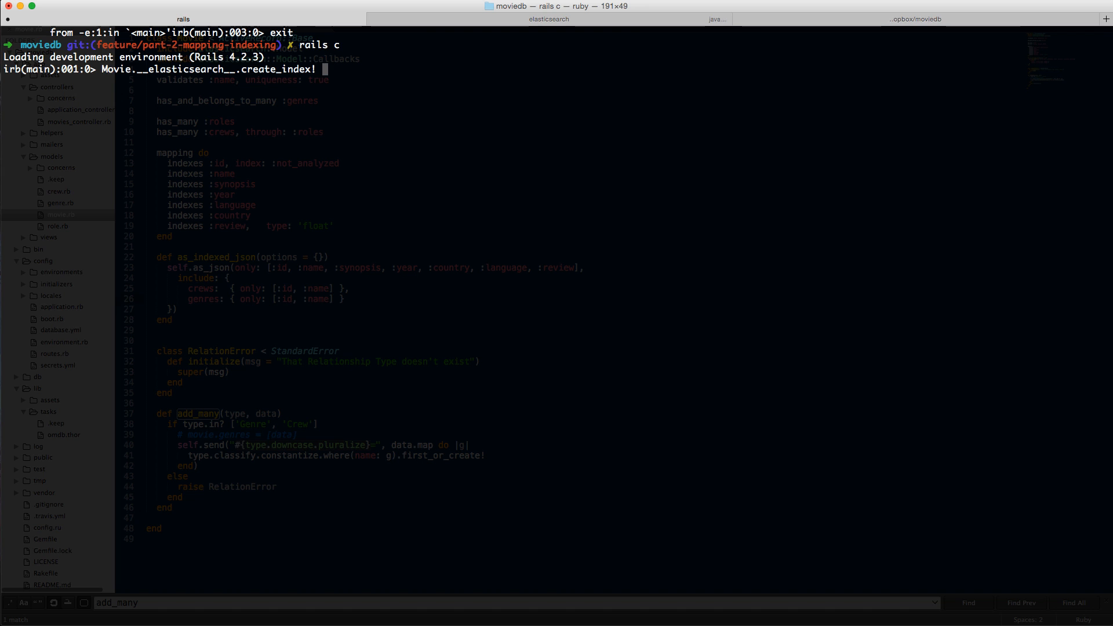
{"action": "type", "text": "force: true"}
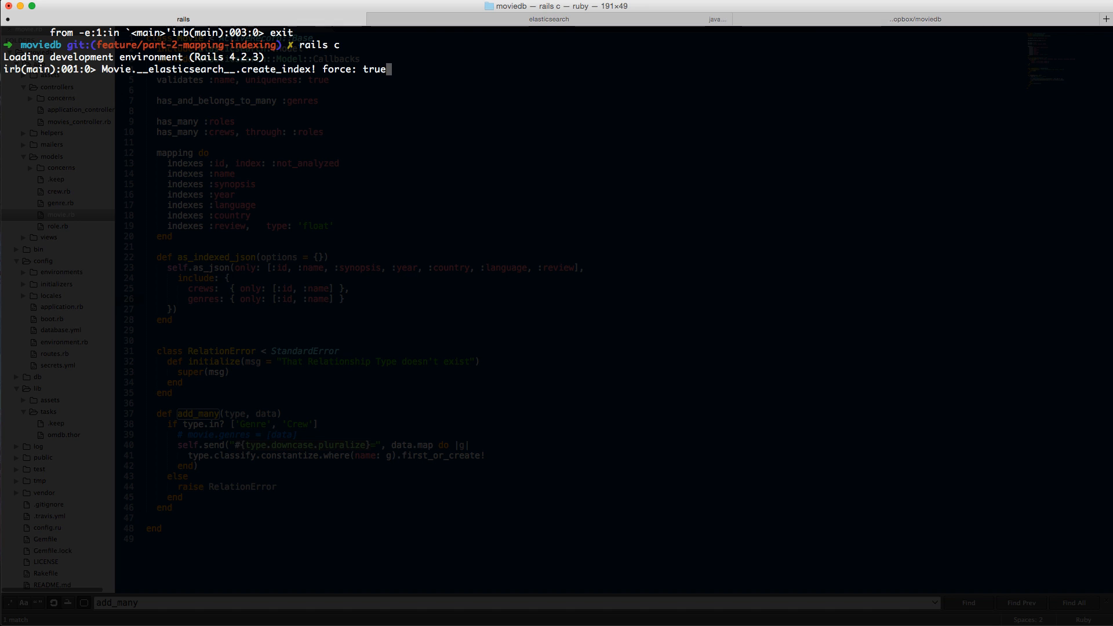
{"action": "mouse_move", "coordinate": [409, 67]}
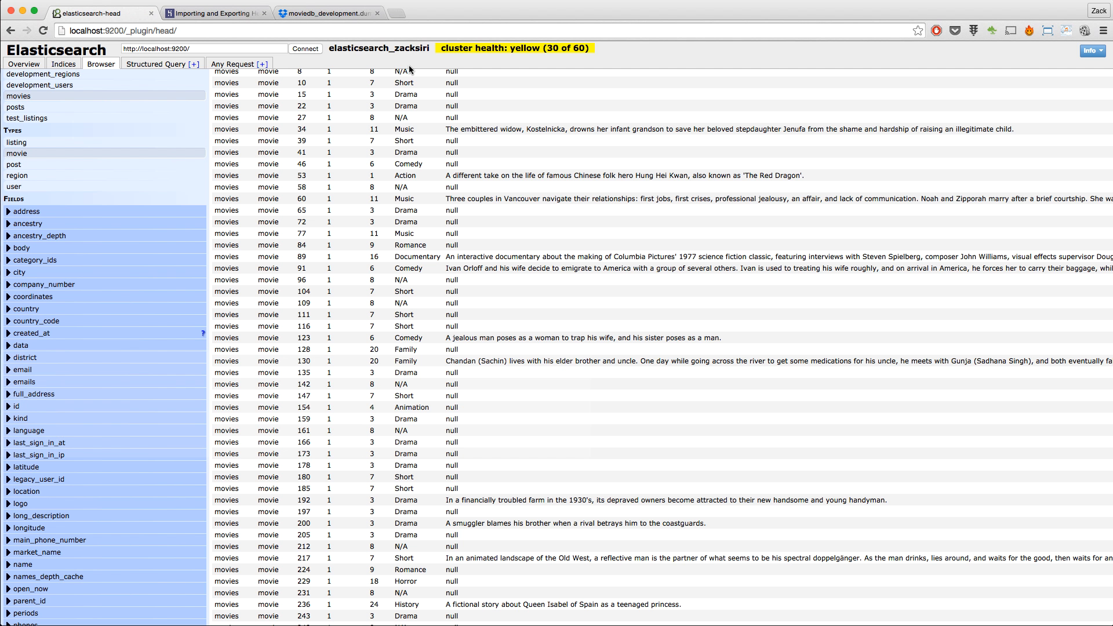
Step: Refresh elasticsearch-head's browser to confirm the movies index shows zero hits
{"action": "left_click", "coordinate": [100, 66]}
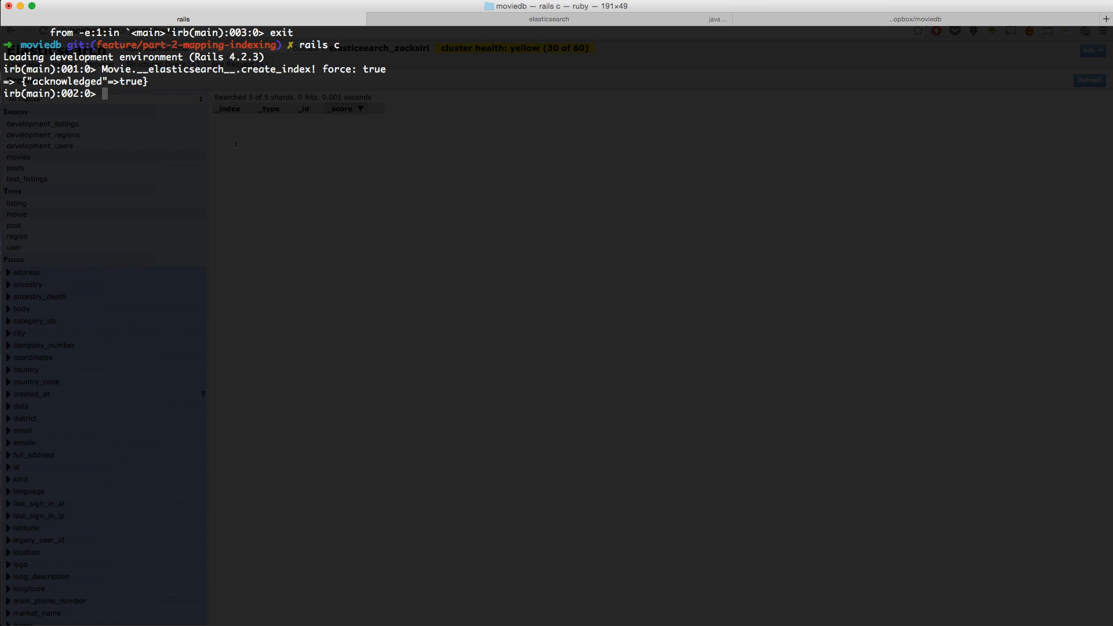
Step: Run Movie.import in the Rails console
{"action": "type", "text": "Movie."}
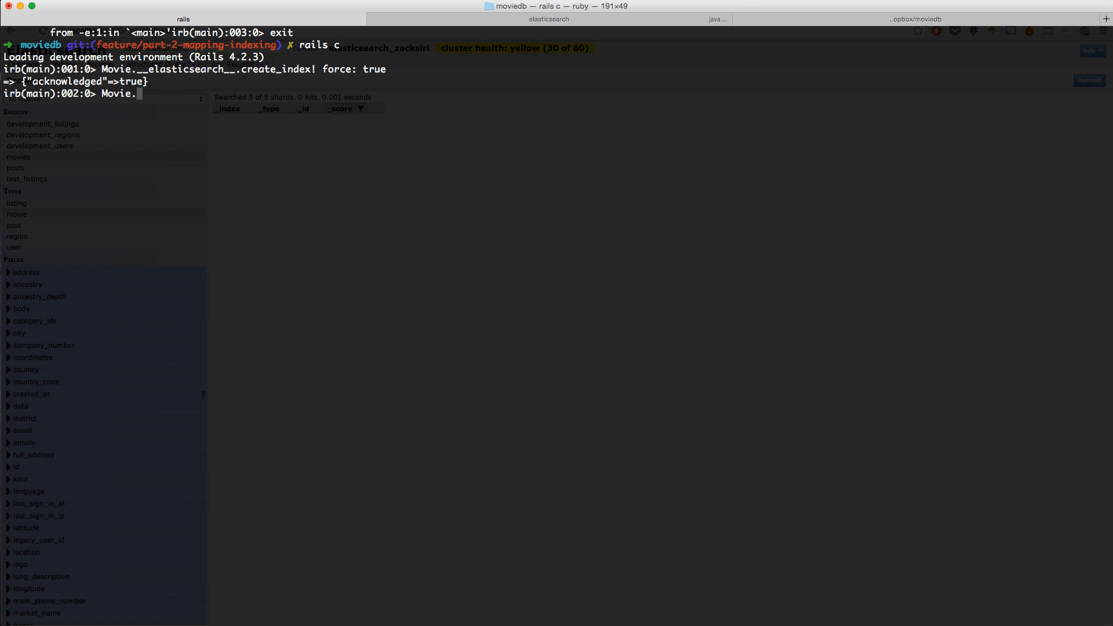
{"action": "type", "text": "import"}
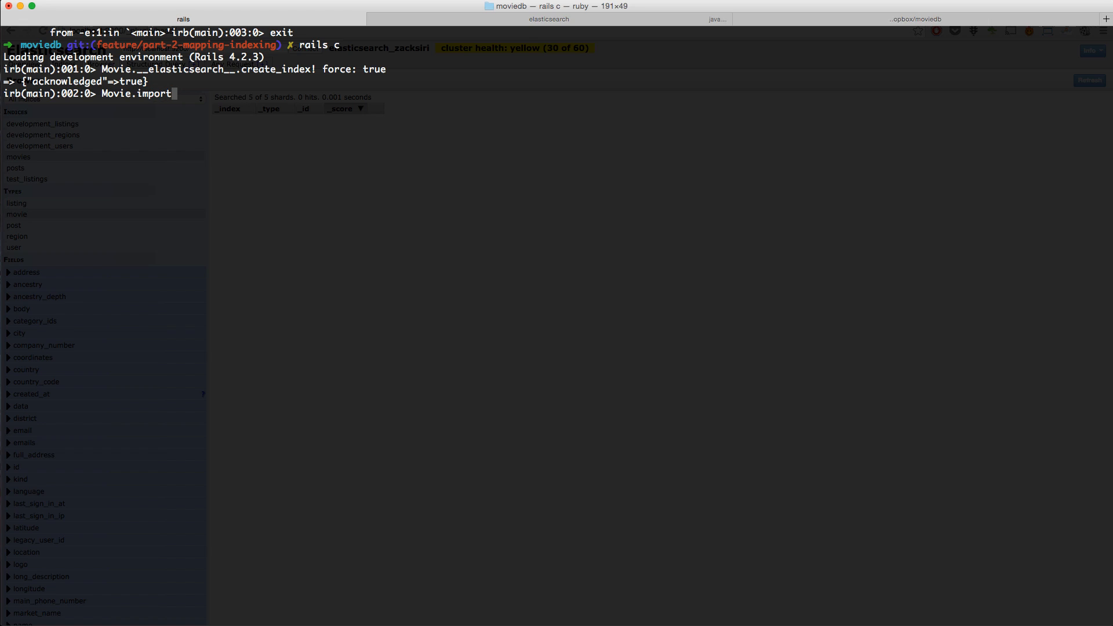
{"action": "key", "text": "Return"}
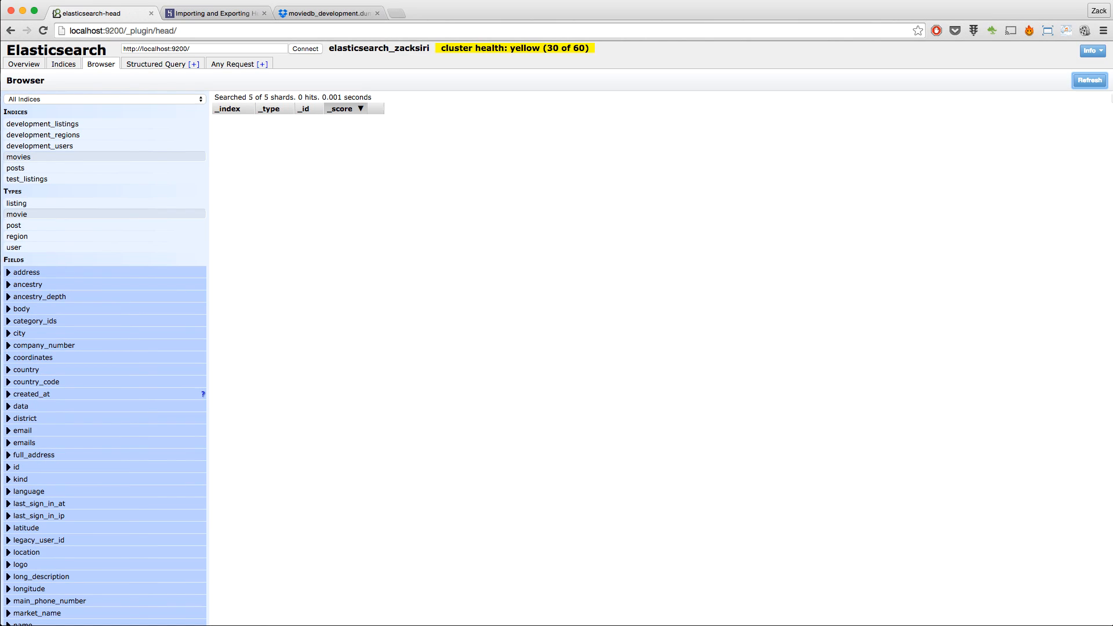
Step: Refresh the movies index to show 1000 hits and open movie 30's source JSON
{"action": "left_click", "coordinate": [1089, 80]}
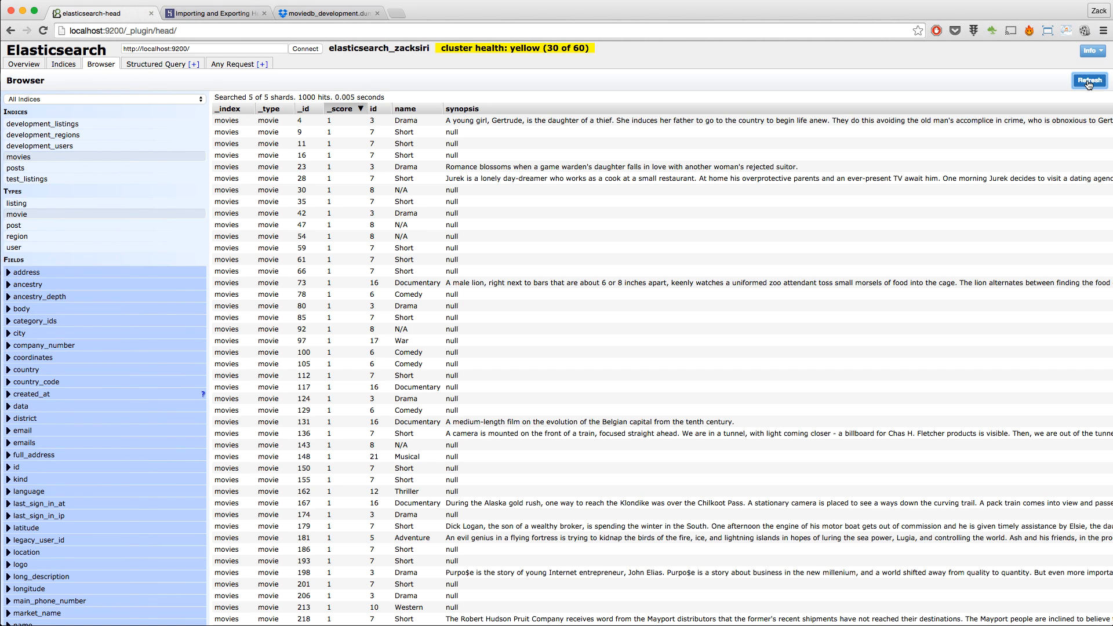
{"action": "left_click", "coordinate": [1088, 80]}
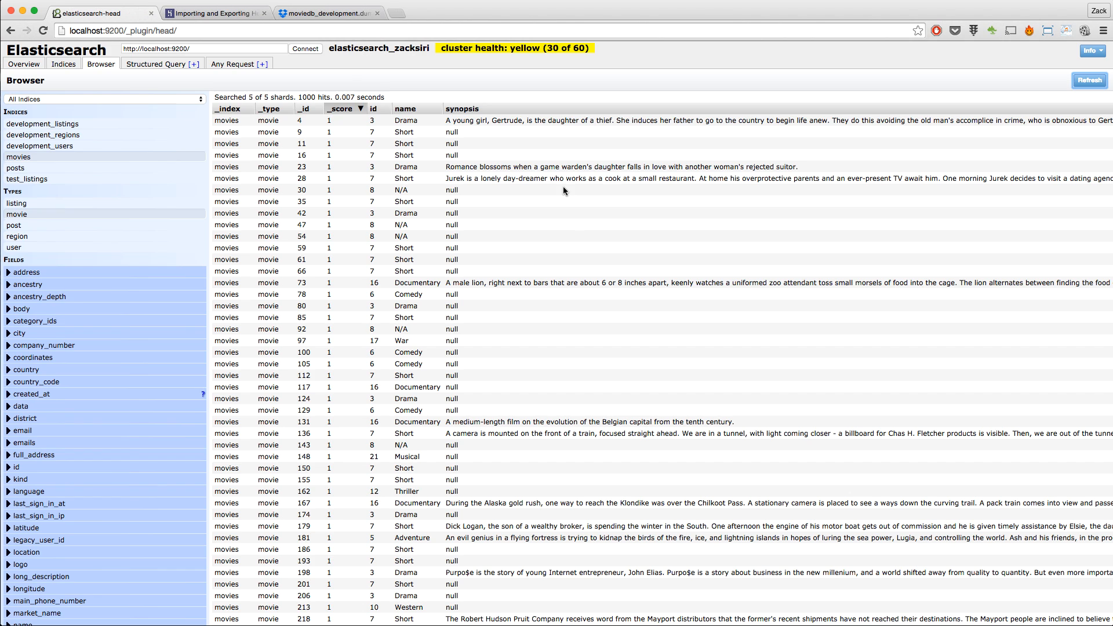
{"action": "left_click", "coordinate": [301, 190]}
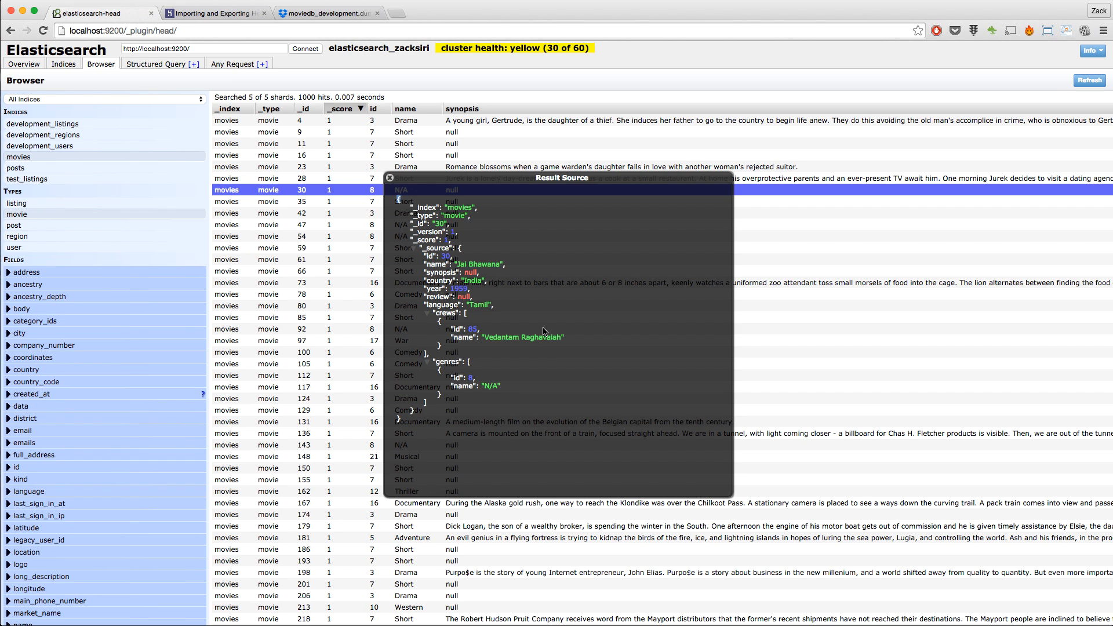
{"action": "mouse_move", "coordinate": [511, 355]}
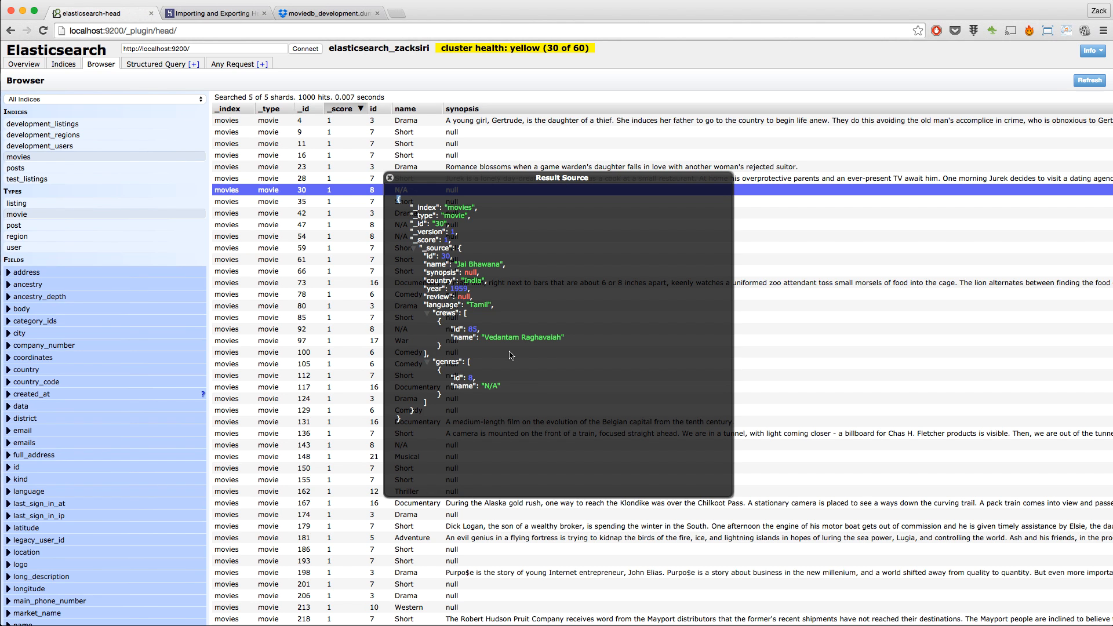
{"action": "mouse_move", "coordinate": [465, 232]}
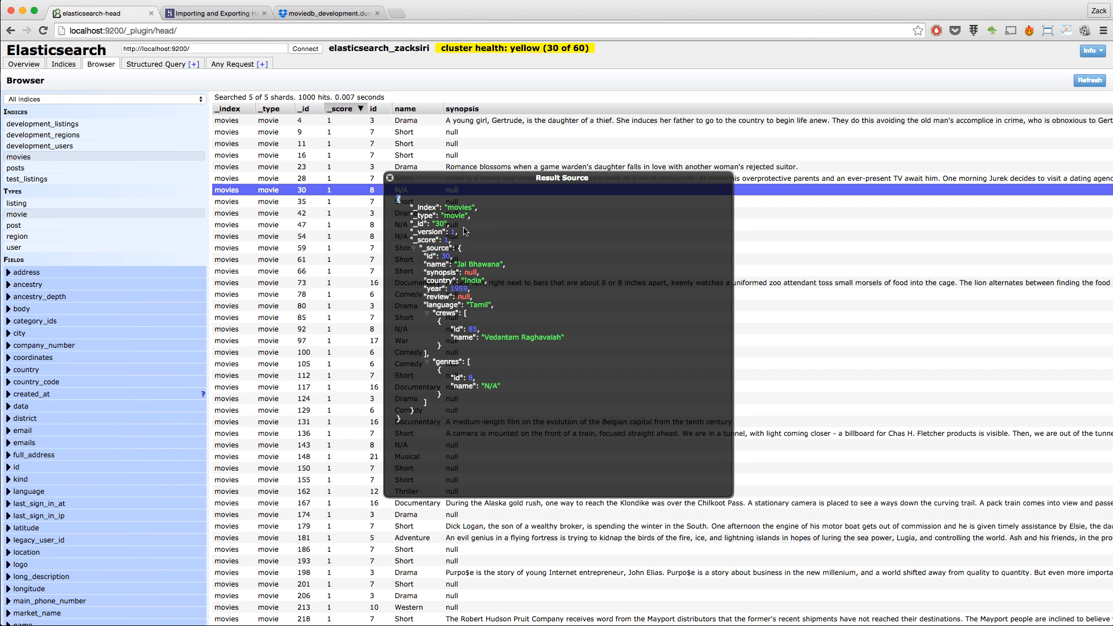
{"action": "mouse_move", "coordinate": [469, 240]}
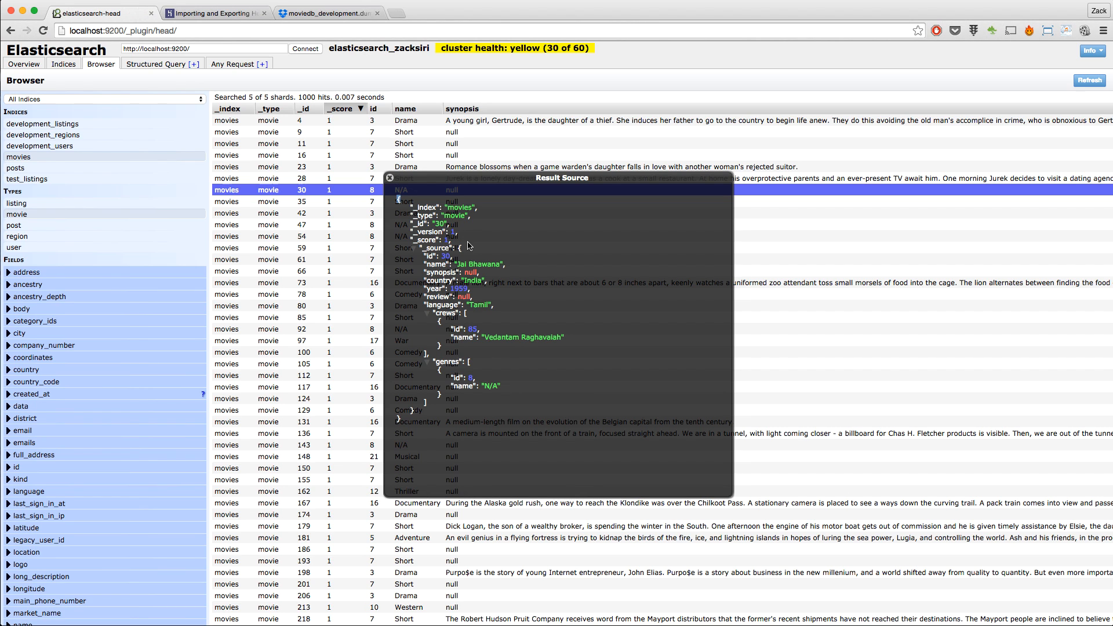
{"action": "mouse_move", "coordinate": [469, 245]}
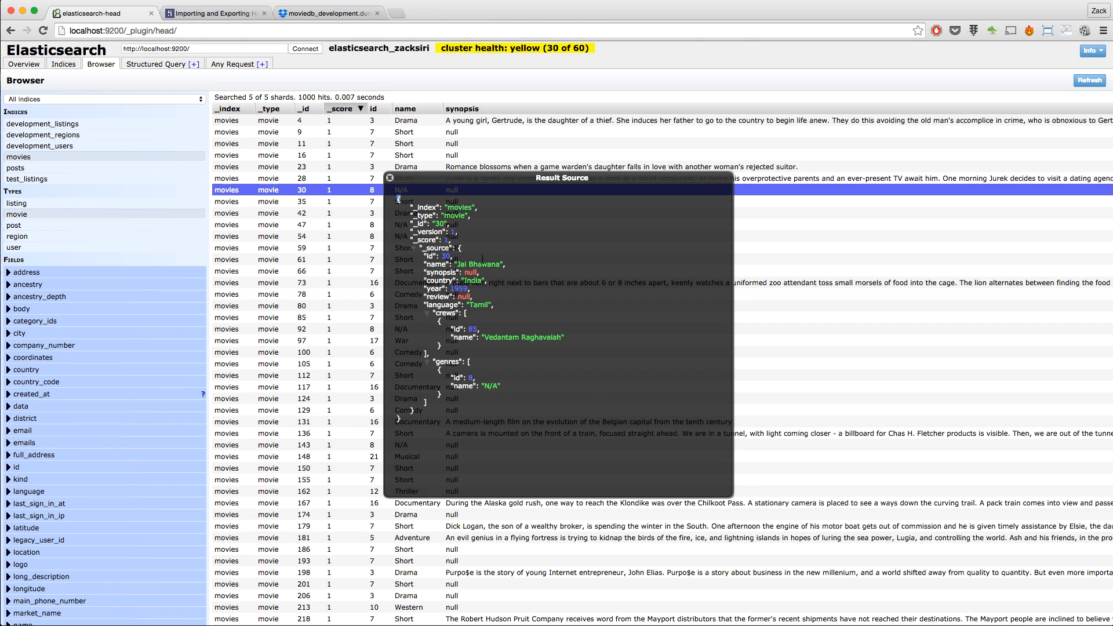